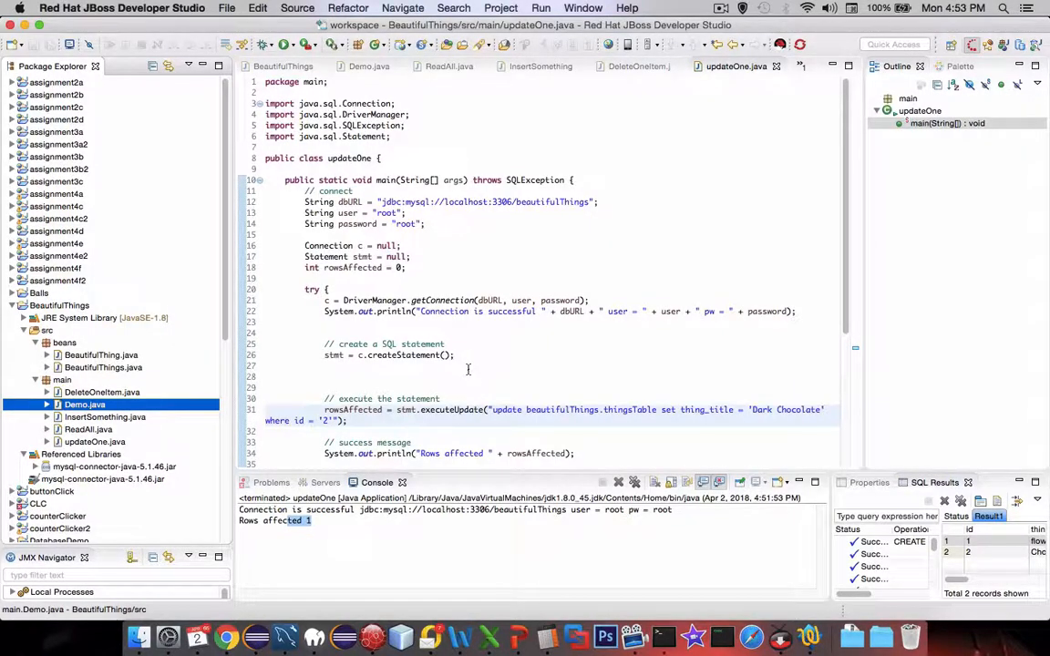
pyautogui.moveTo(483, 364)
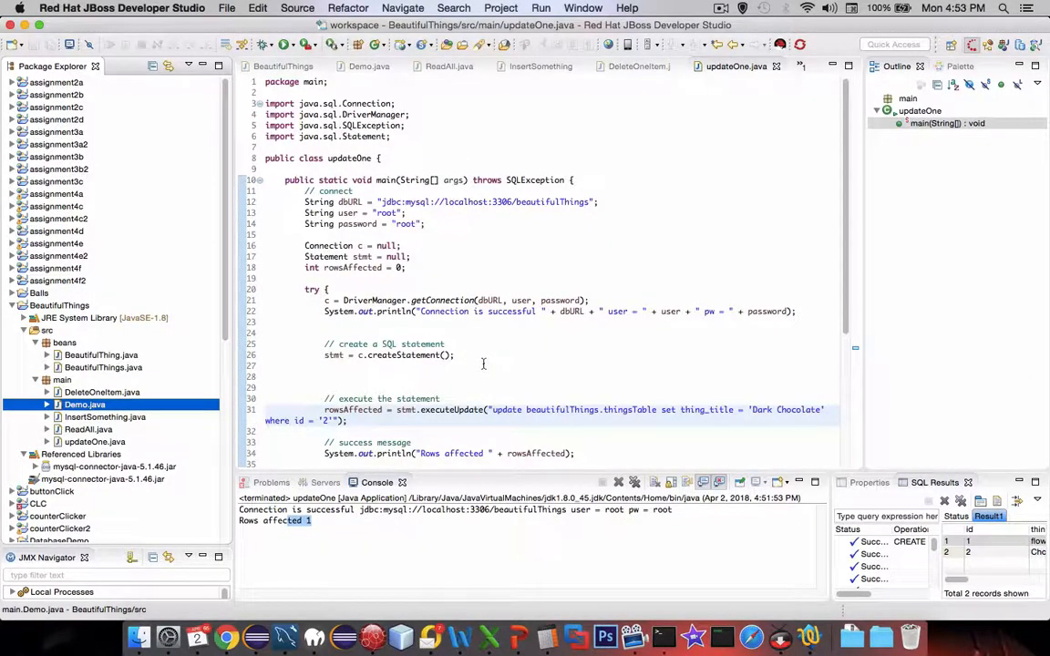
# Create a new package named database in the BeautifulThings src folder.
pyautogui.click(102, 392)
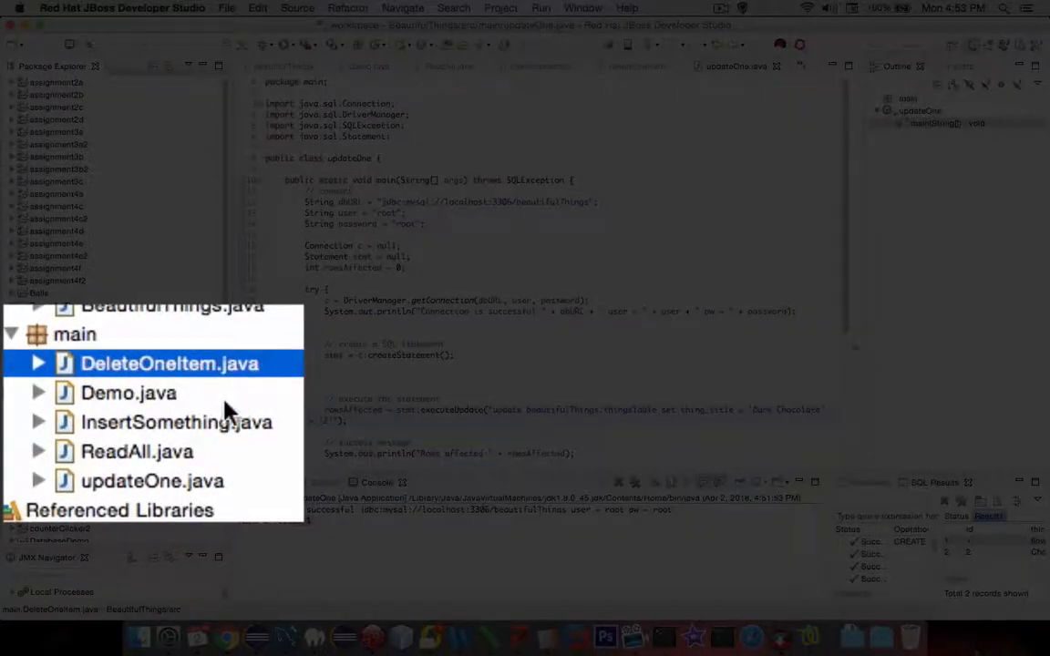
pyautogui.click(153, 481)
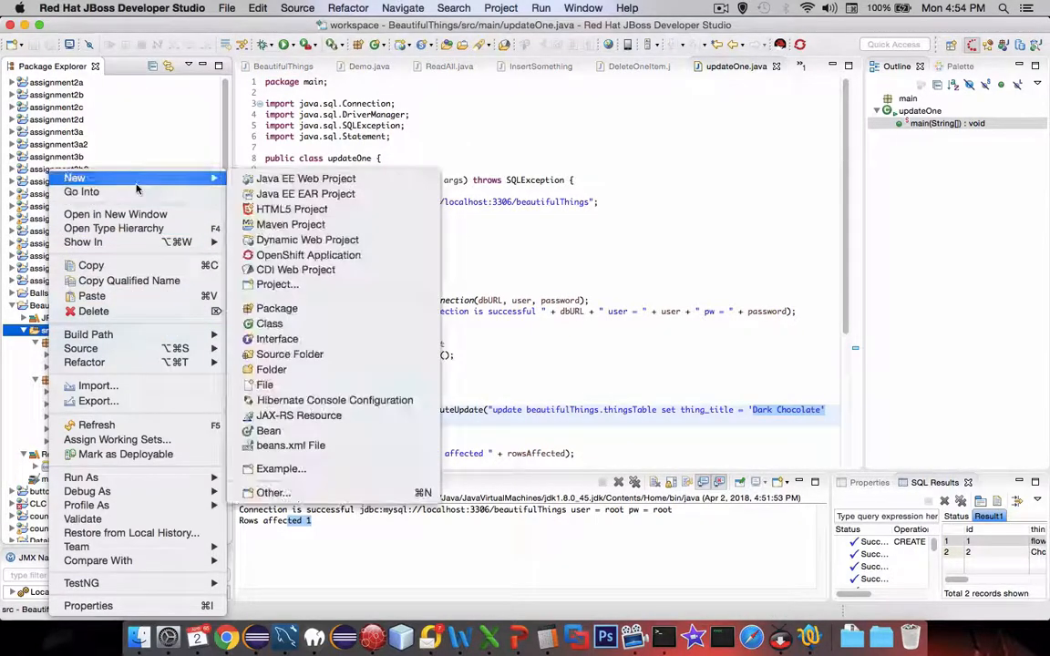
pyautogui.moveTo(277, 308)
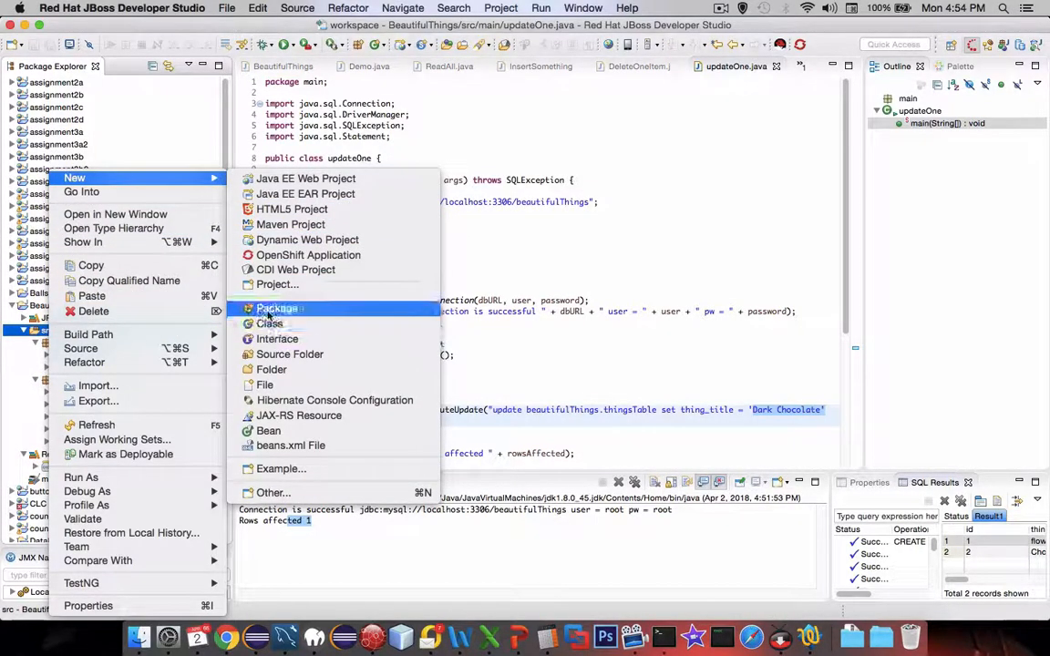
pyautogui.click(277, 308)
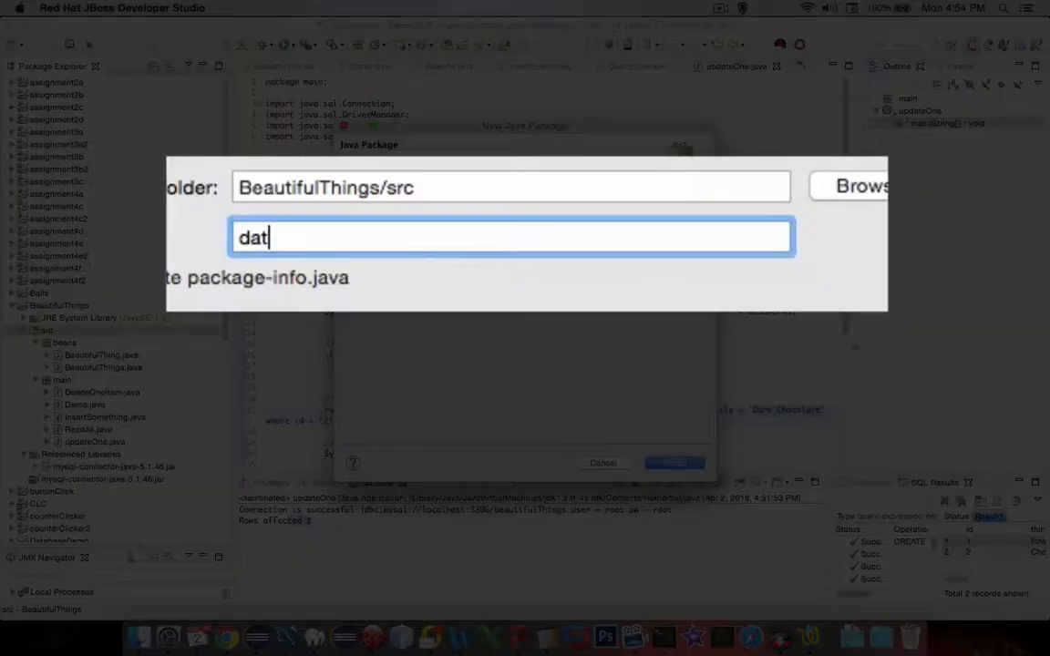
pyautogui.write('a')
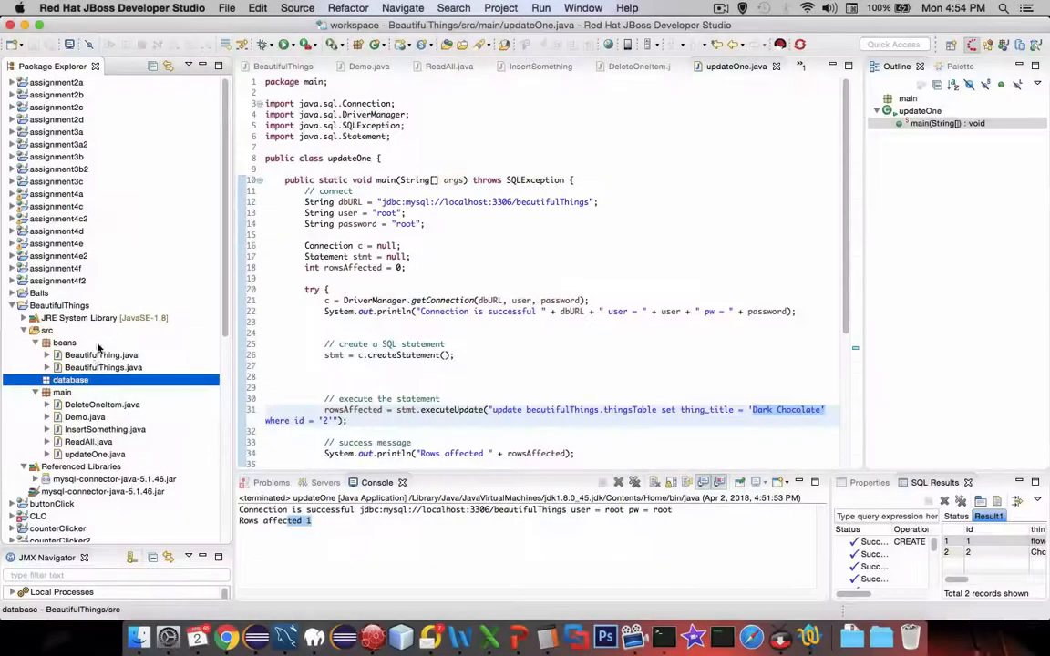
# Create an empty DatabaseService class inside the database package.
pyautogui.rightClick(69, 380)
pyautogui.write('DatabaaseService')
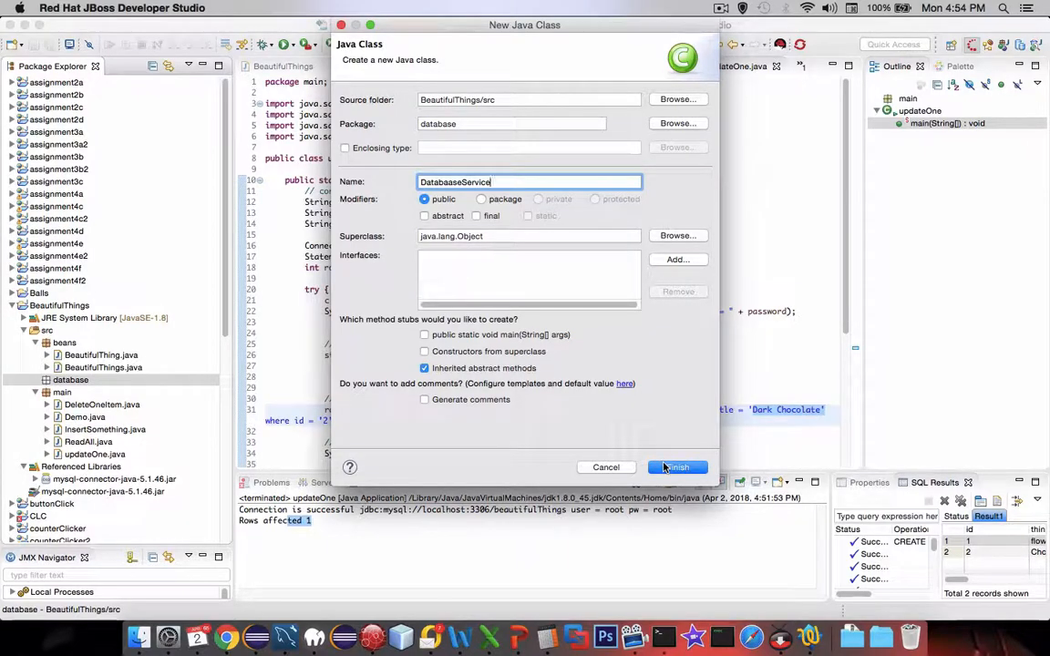
pyautogui.click(678, 467)
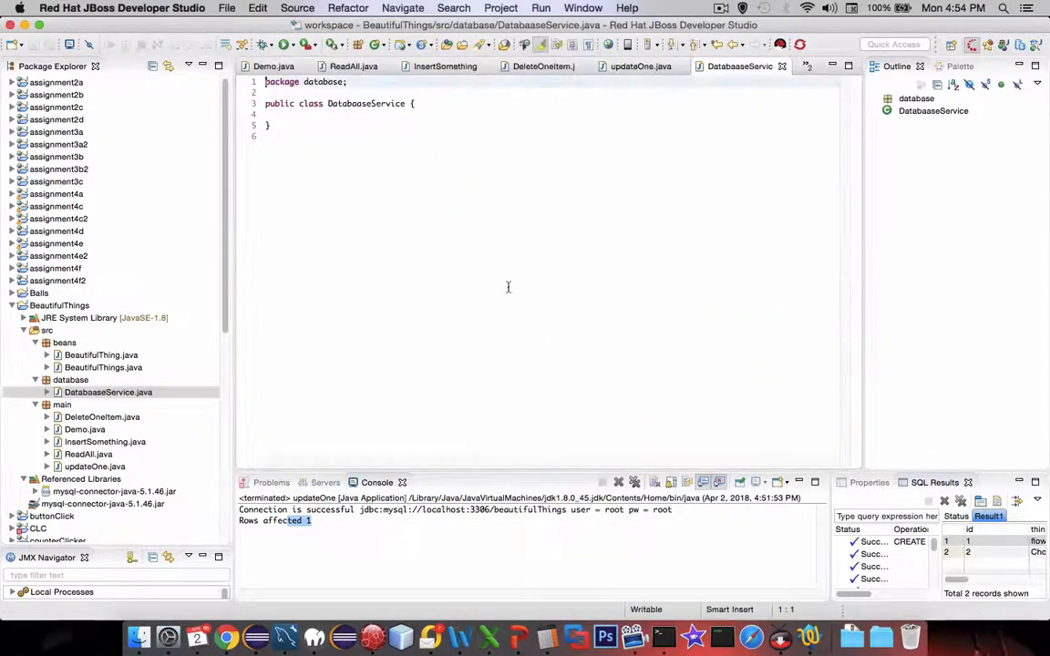
# Add a '// four crud operations' comment and start a public deleteOne(int id) method.
pyautogui.write('// four')
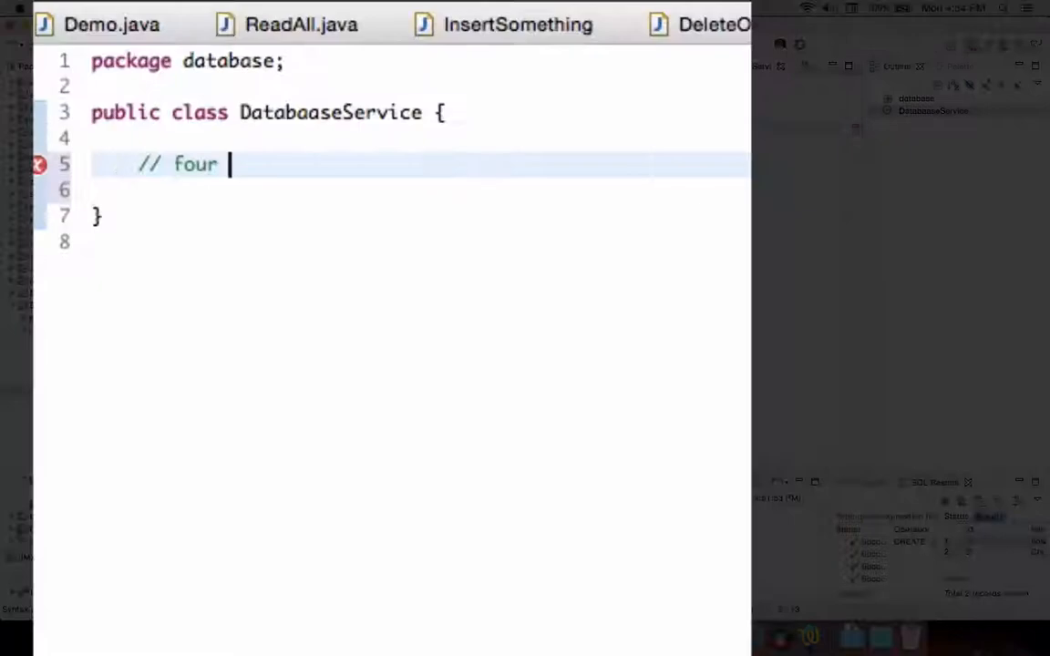
pyautogui.write('crud opera')
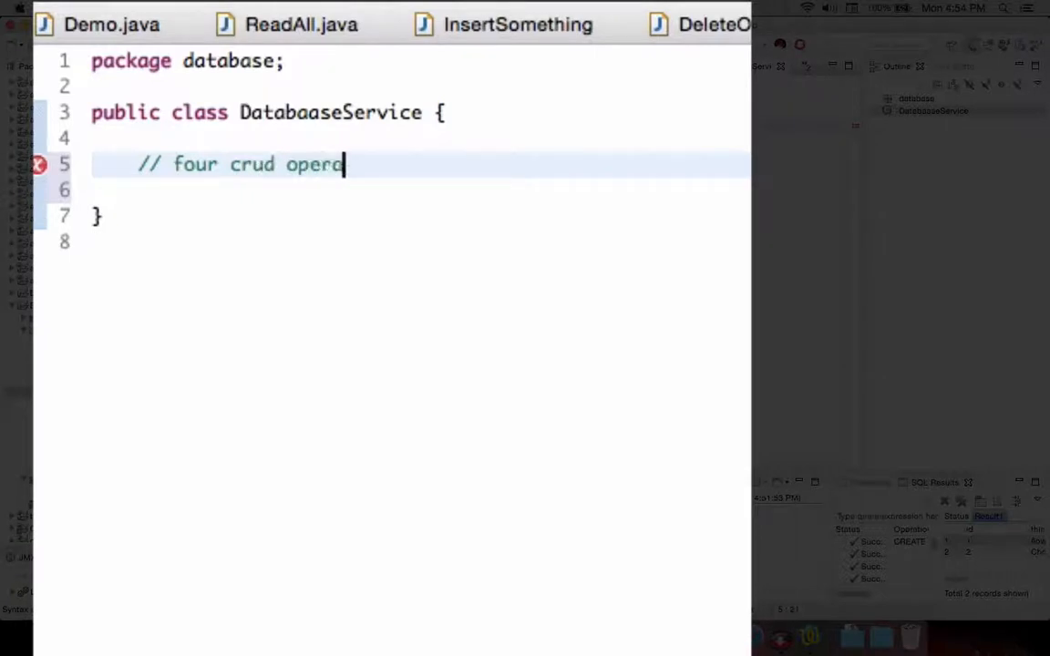
pyautogui.write('tions')
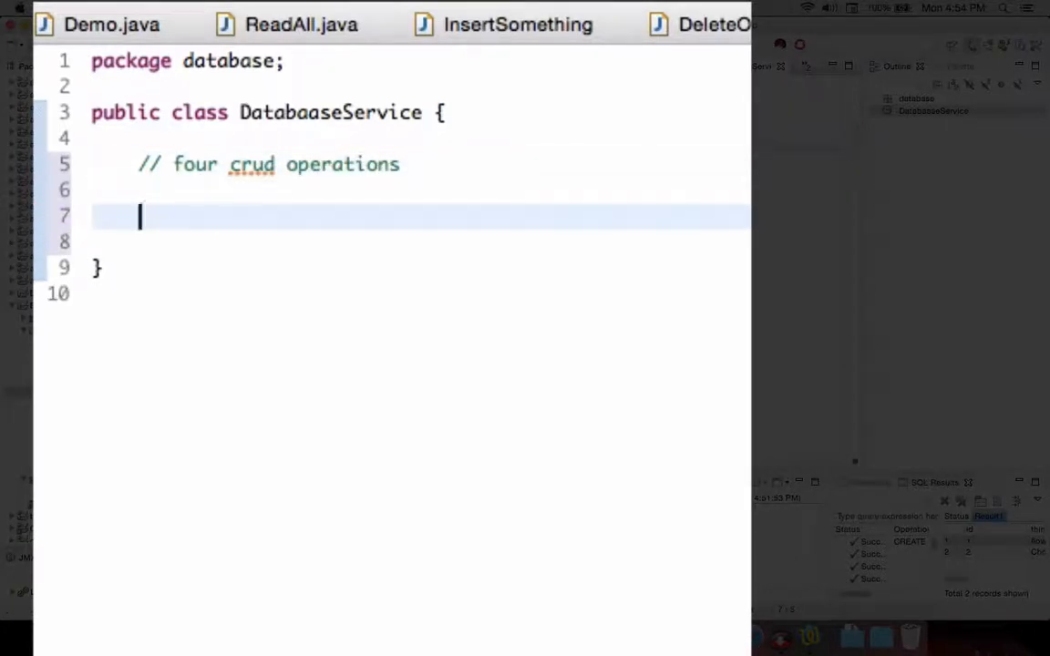
pyautogui.write('public')
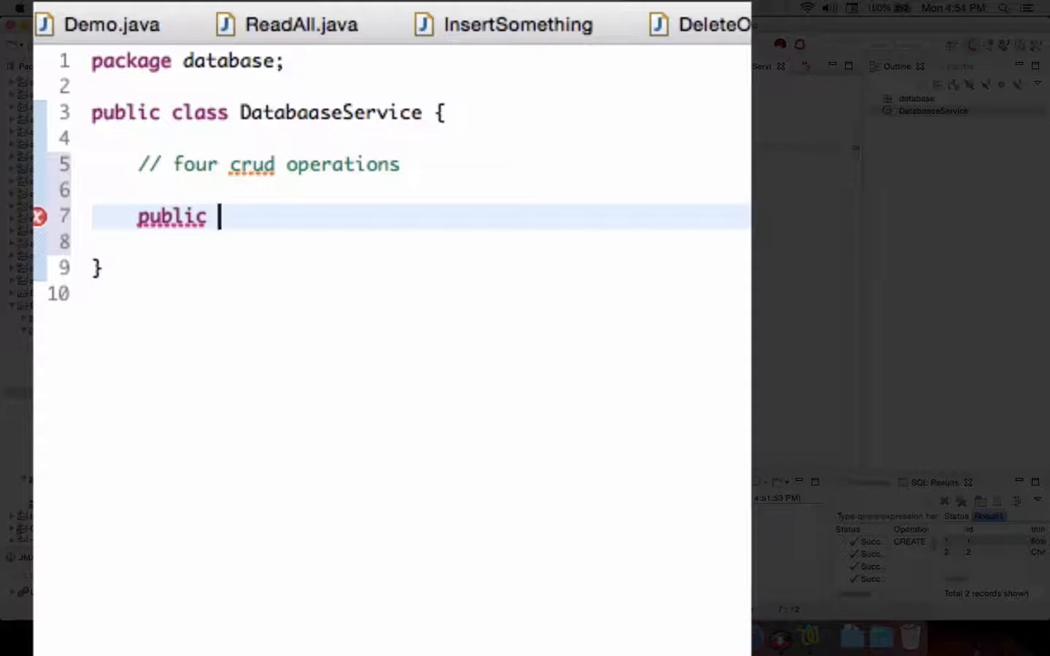
pyautogui.write('deleteOne(')
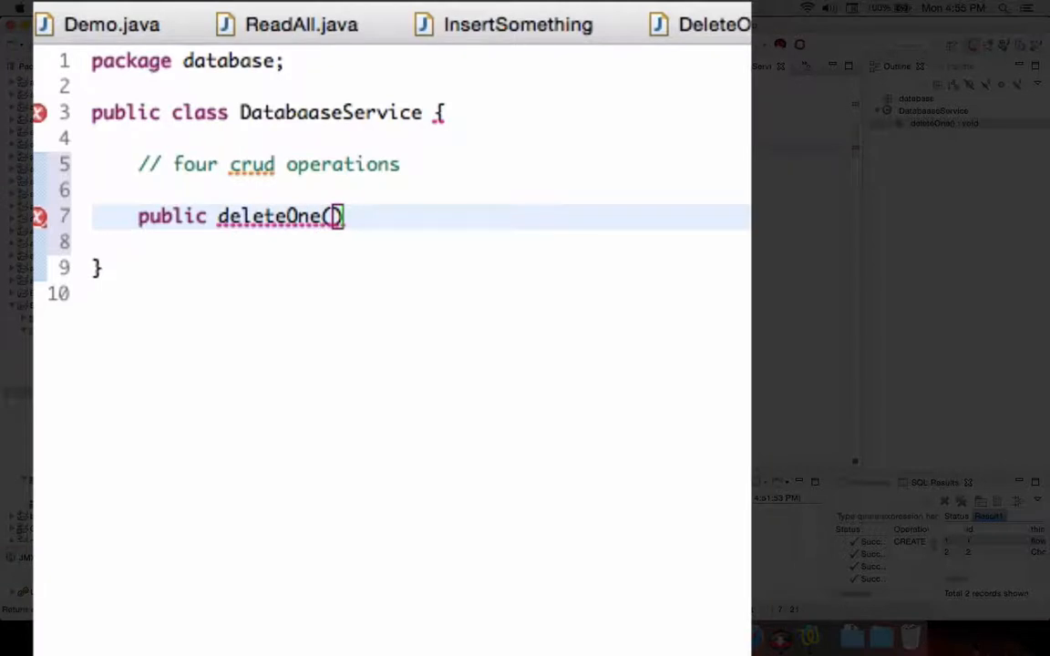
pyautogui.write('int id')
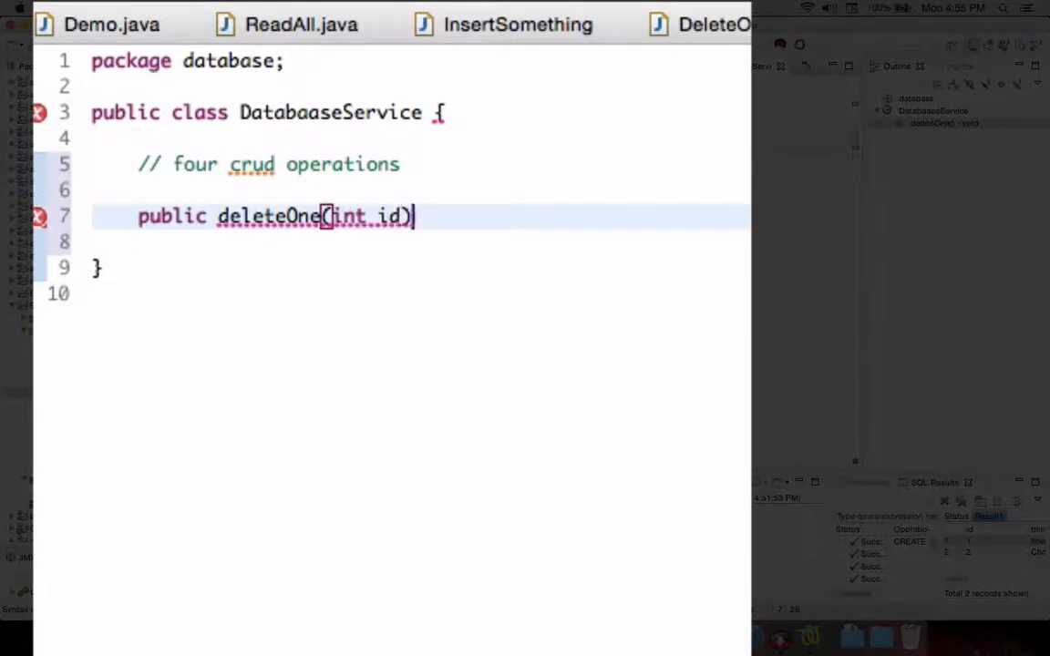
pyautogui.write('{')
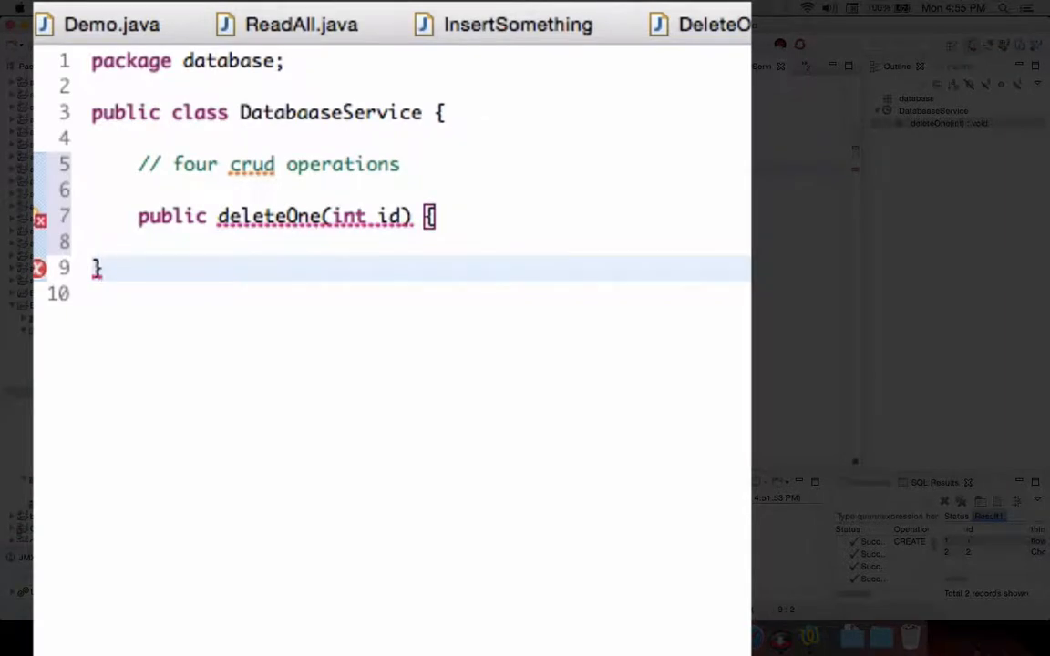
# Give deleteOne an int return type and a return numberOfRowsAffected statement.
pyautogui.click(270, 216)
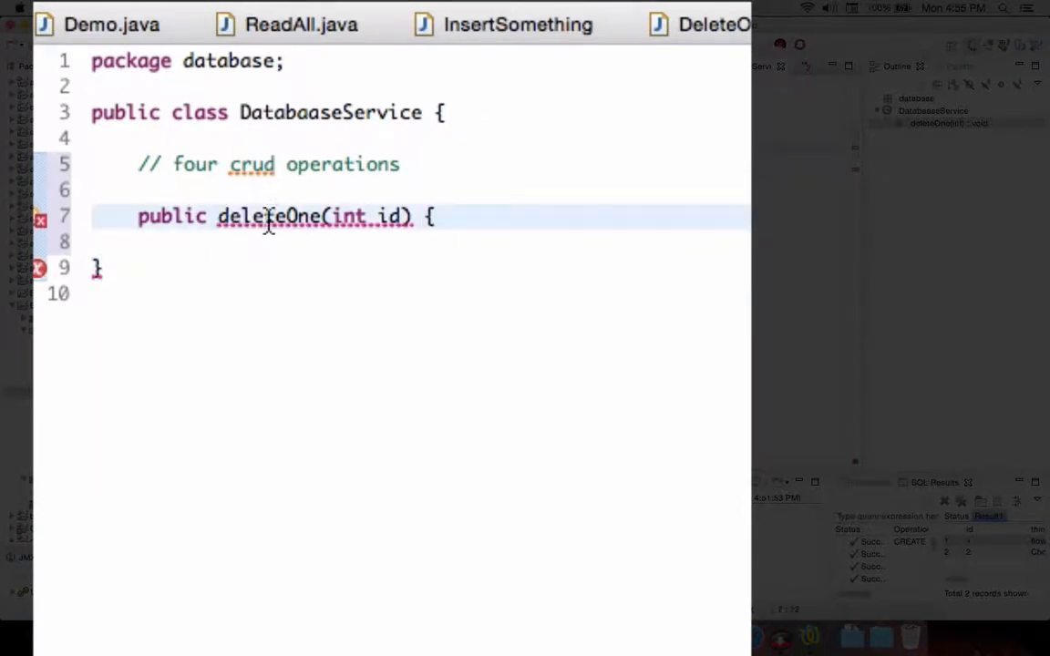
pyautogui.write('int')
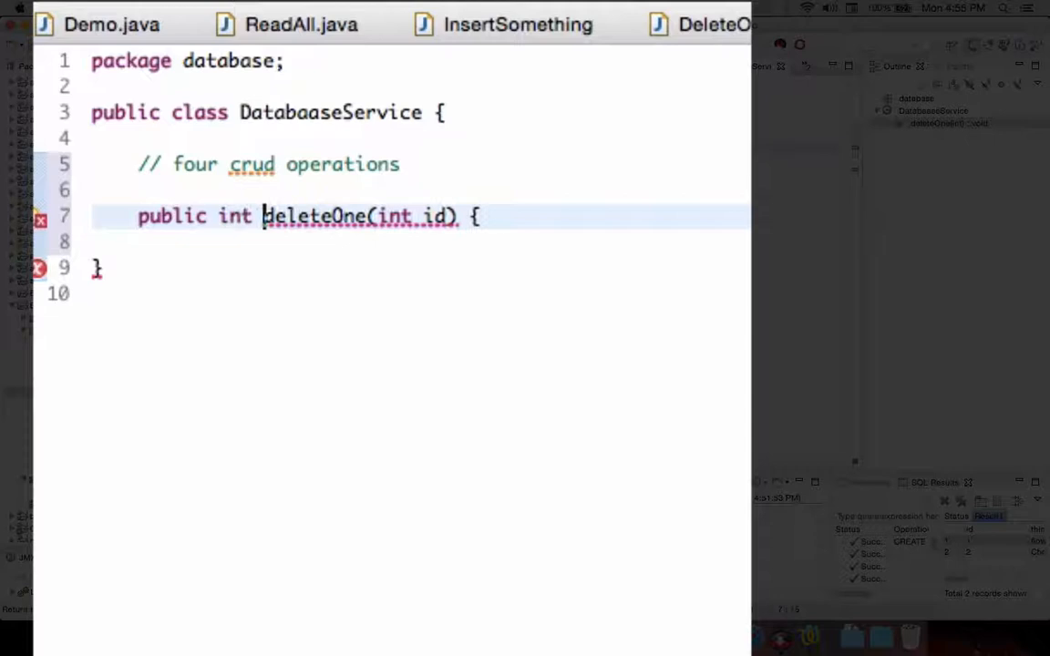
pyautogui.write('return num')
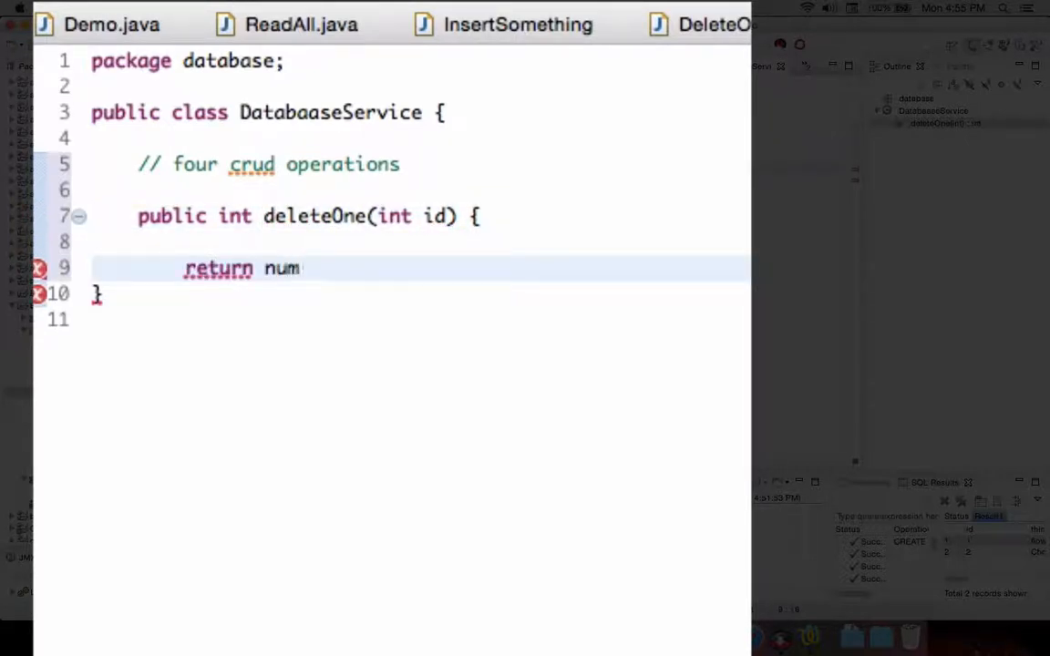
pyautogui.write('berOfRows')
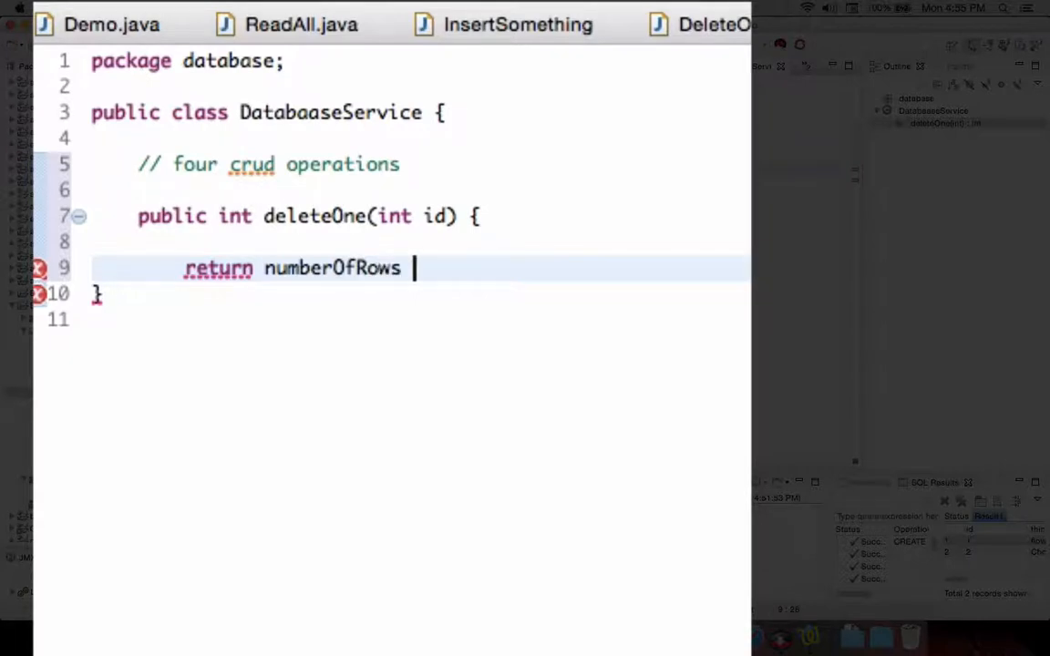
pyautogui.write('Aff')
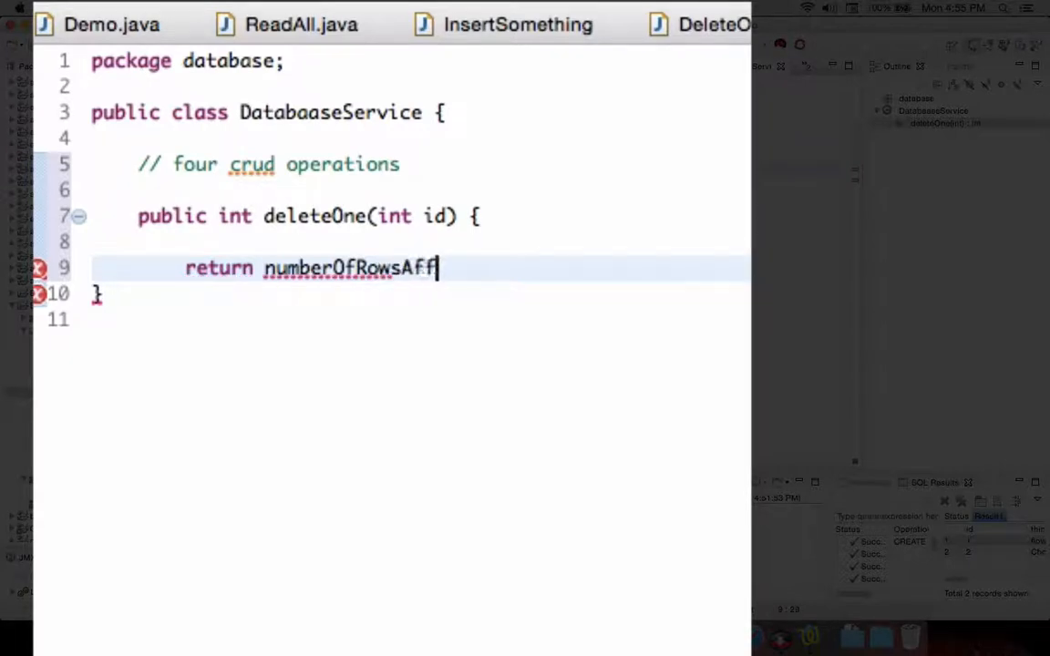
pyautogui.write('ected;')
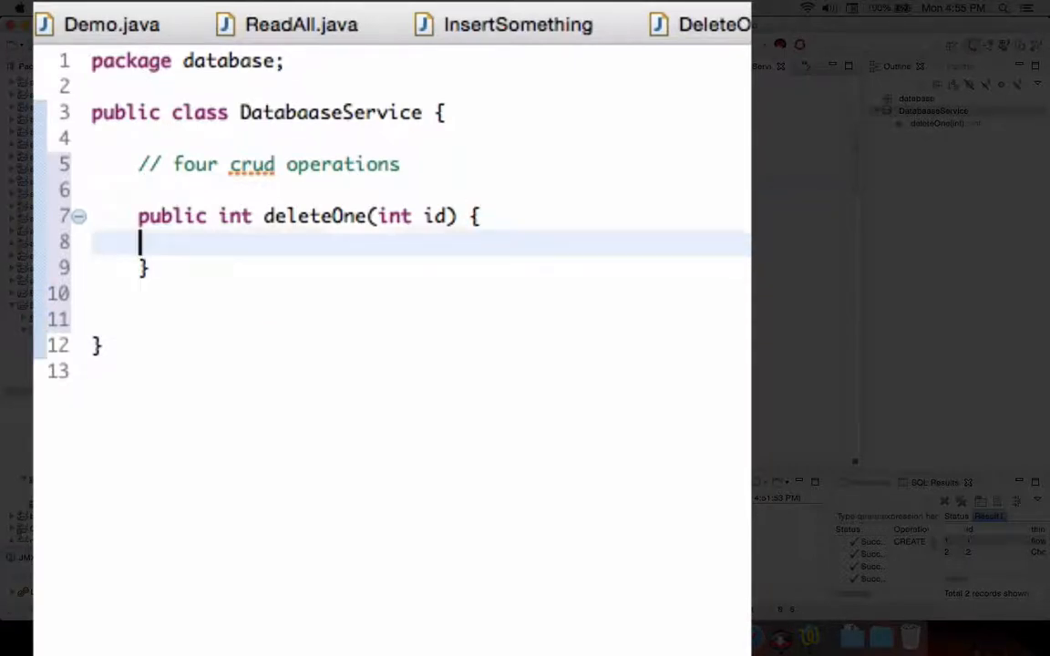
# Declare int numberOfRowsAffected = 0 and return it inside deleteOne.
pyautogui.write('return numberOfRowsAffected;')
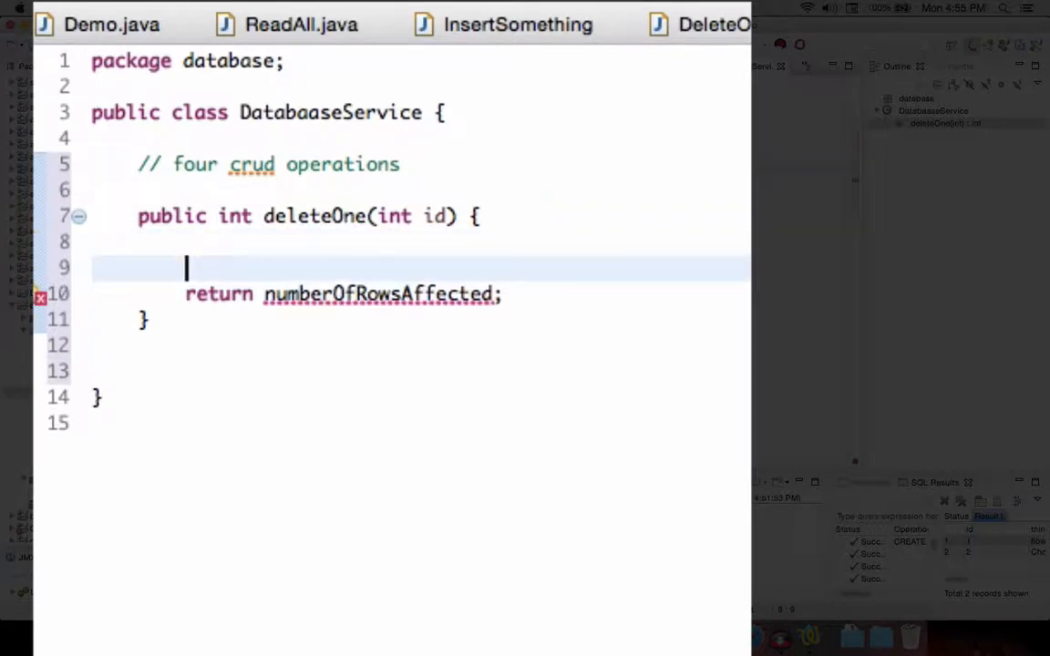
pyautogui.write('int numb')
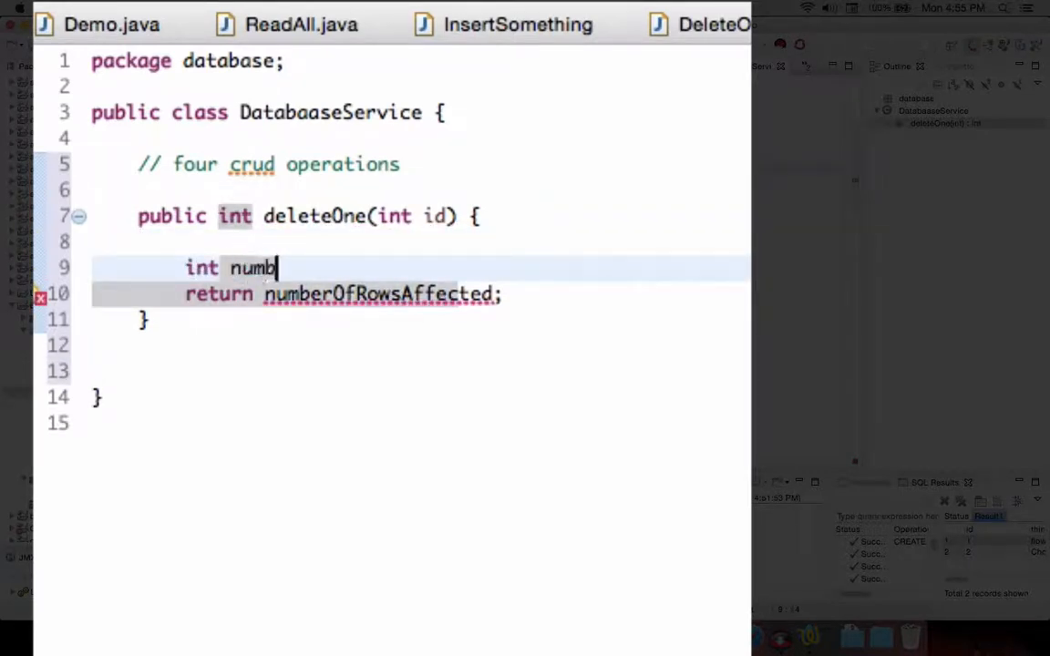
pyautogui.write('erOfRow')
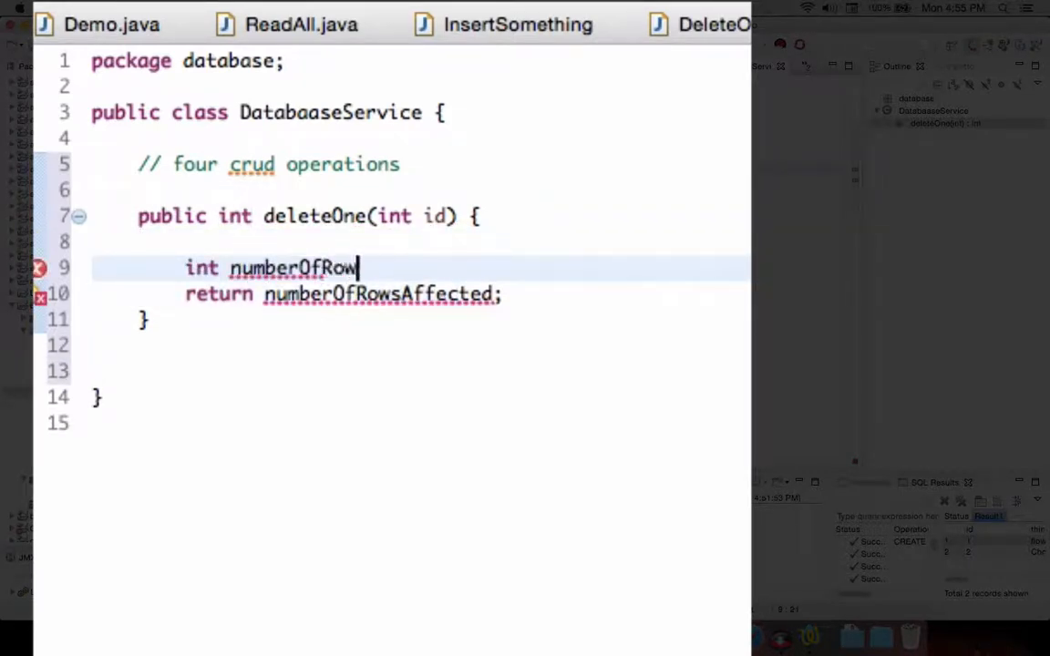
pyautogui.write('sAffected')
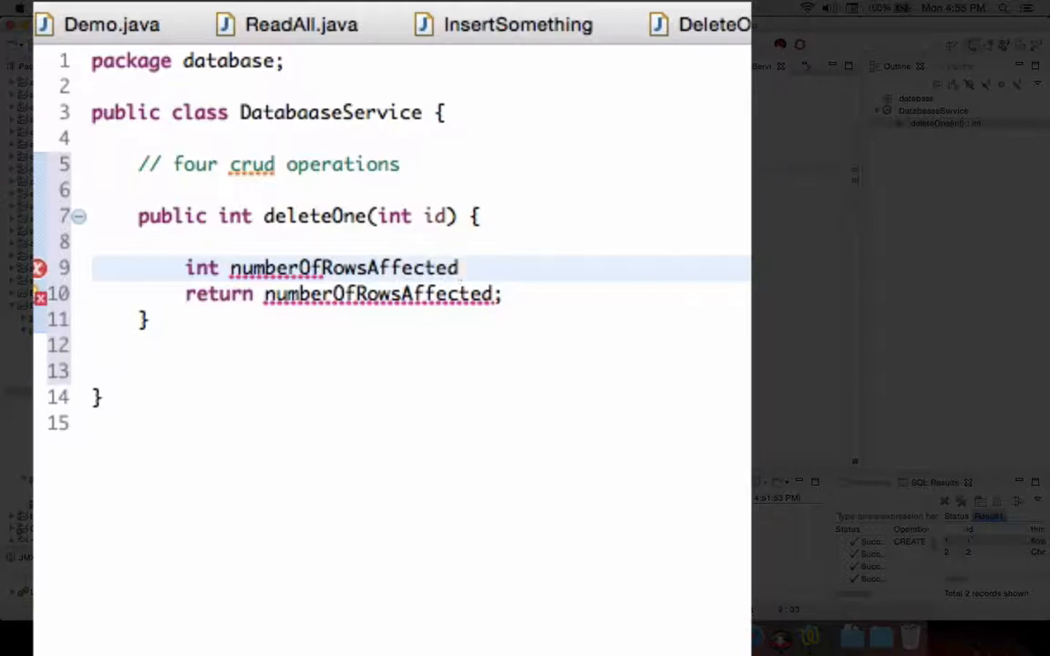
pyautogui.write('= 0;')
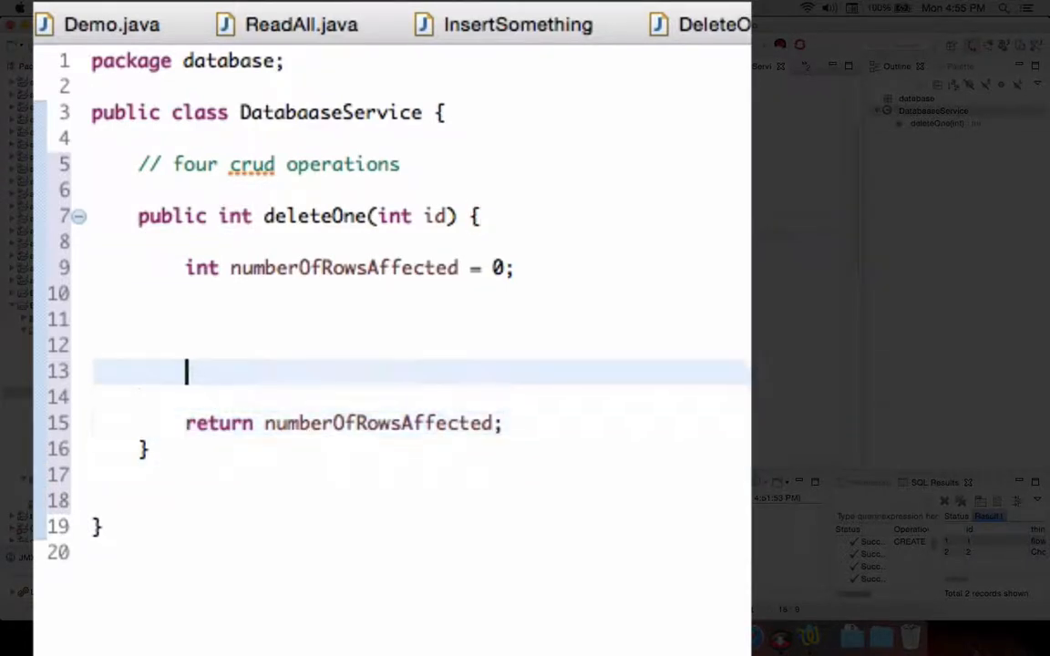
# Add a '// database work' comment in deleteOne and begin the next public method.
pyautogui.write('///')
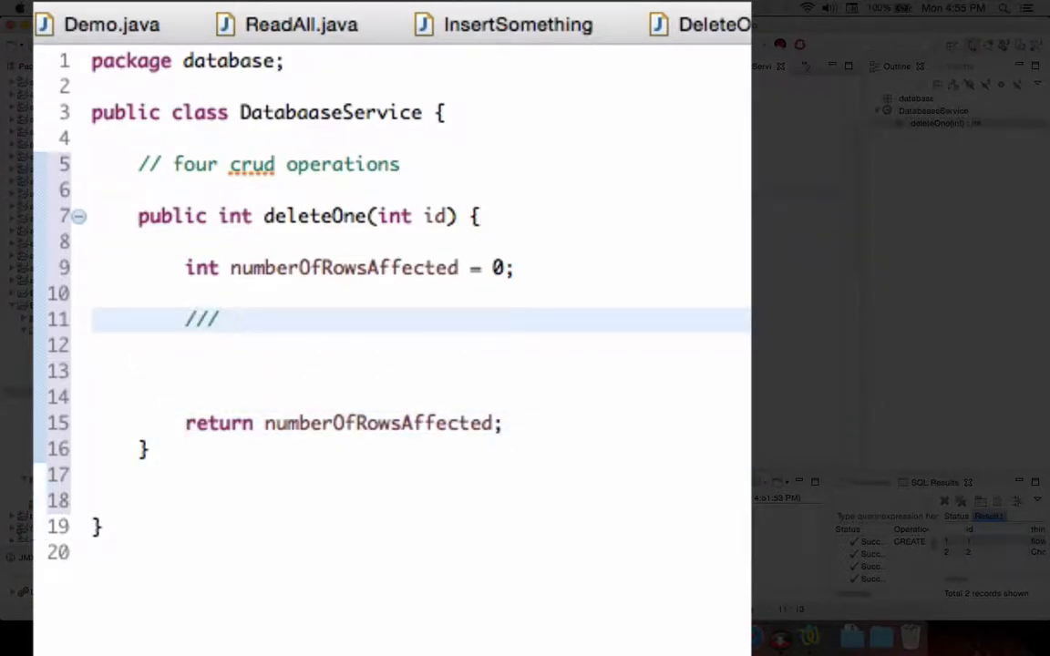
pyautogui.write('database wo')
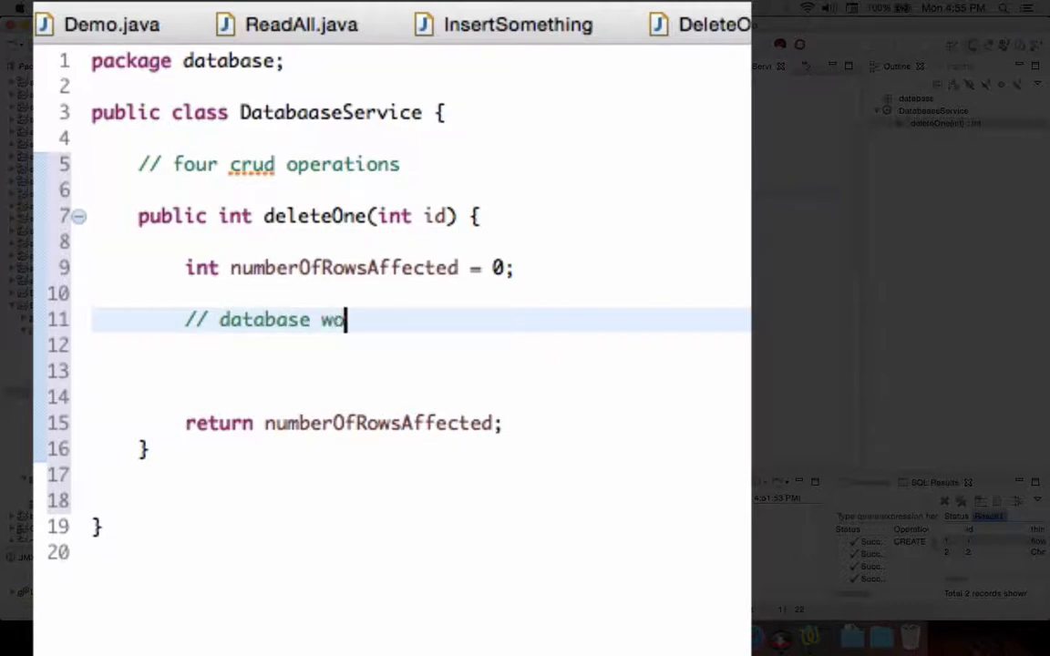
pyautogui.write('rk')
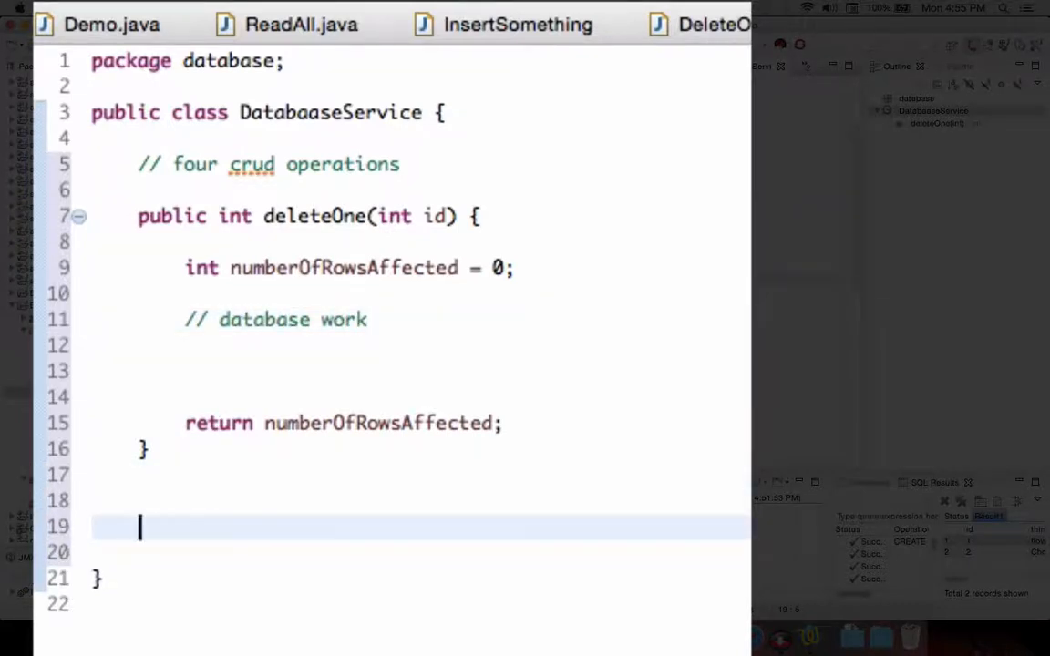
pyautogui.write('public')
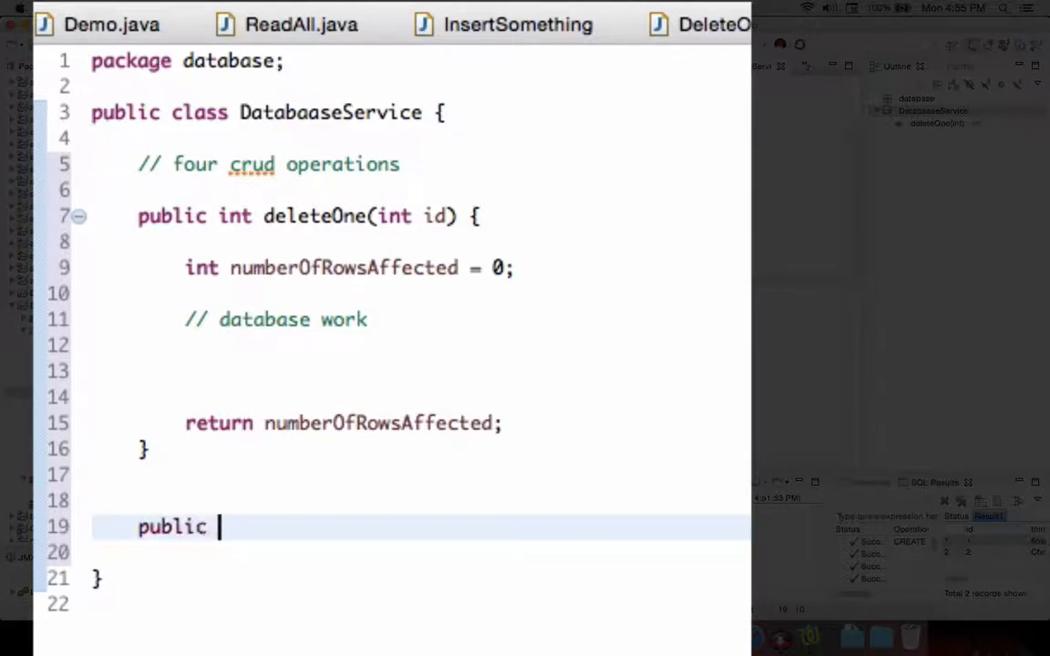
# Write the int insertOne(BeautifulThing b) method signature, importing beans.BeautifulThing.
pyautogui.write('int insertOne')
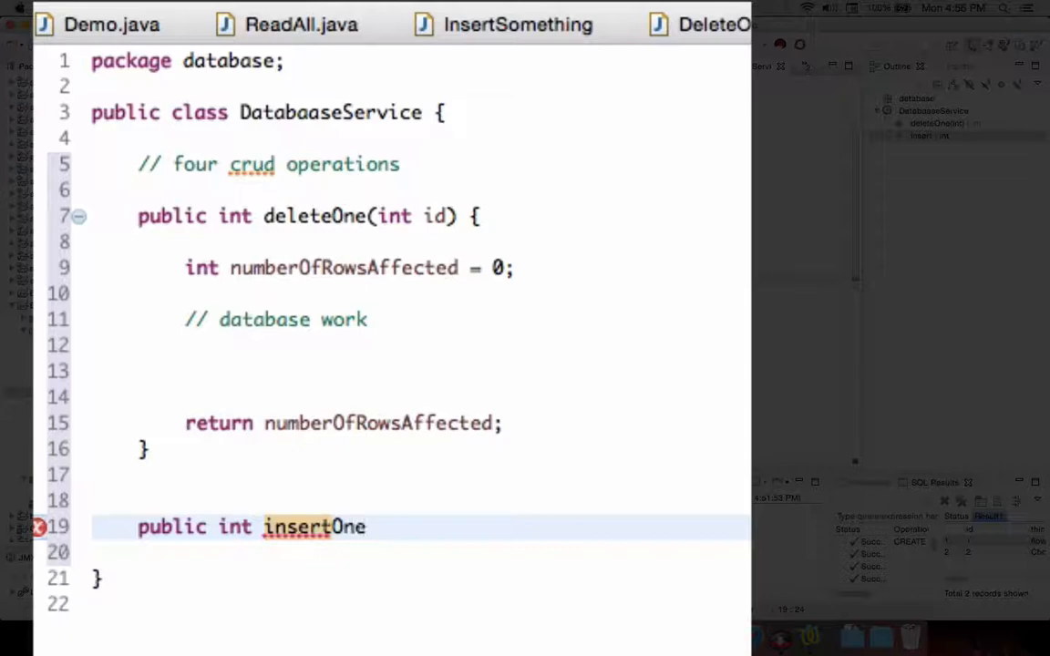
pyautogui.write('()')
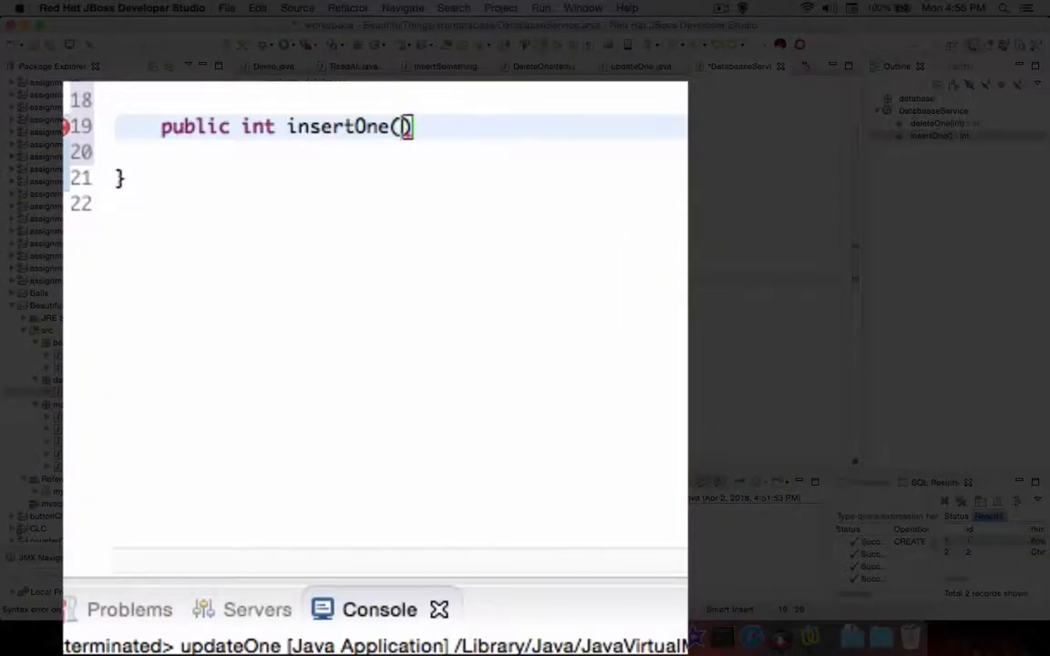
pyautogui.write('b')
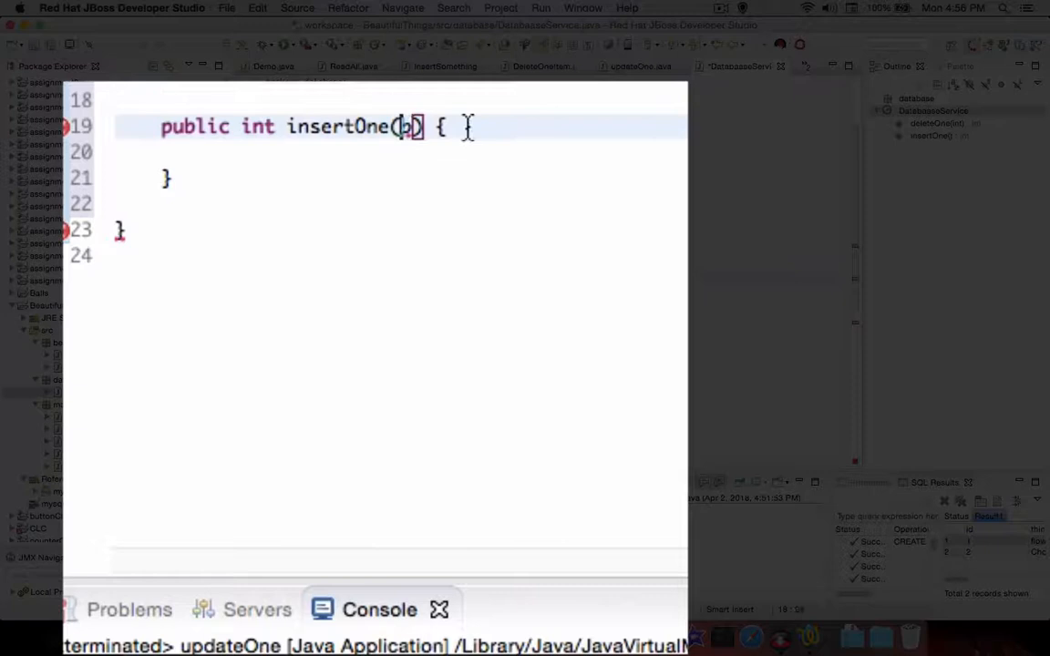
pyautogui.write('Beauth')
pyautogui.write('public')
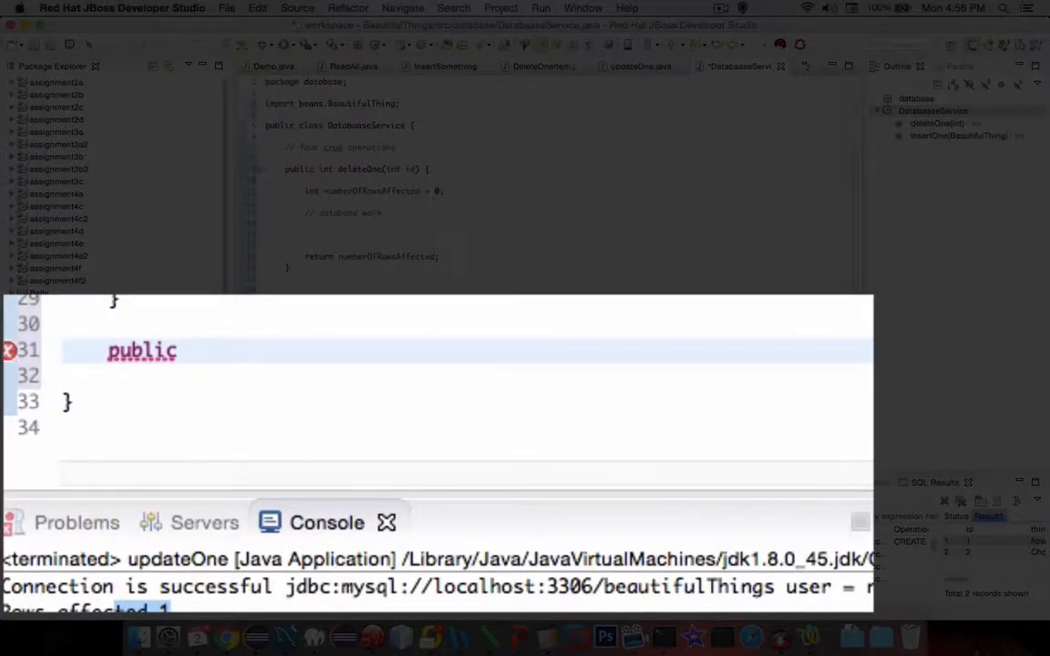
# Declare a readAll() method returning ArrayList<BeautifulThing>.
pyautogui.write('Array')
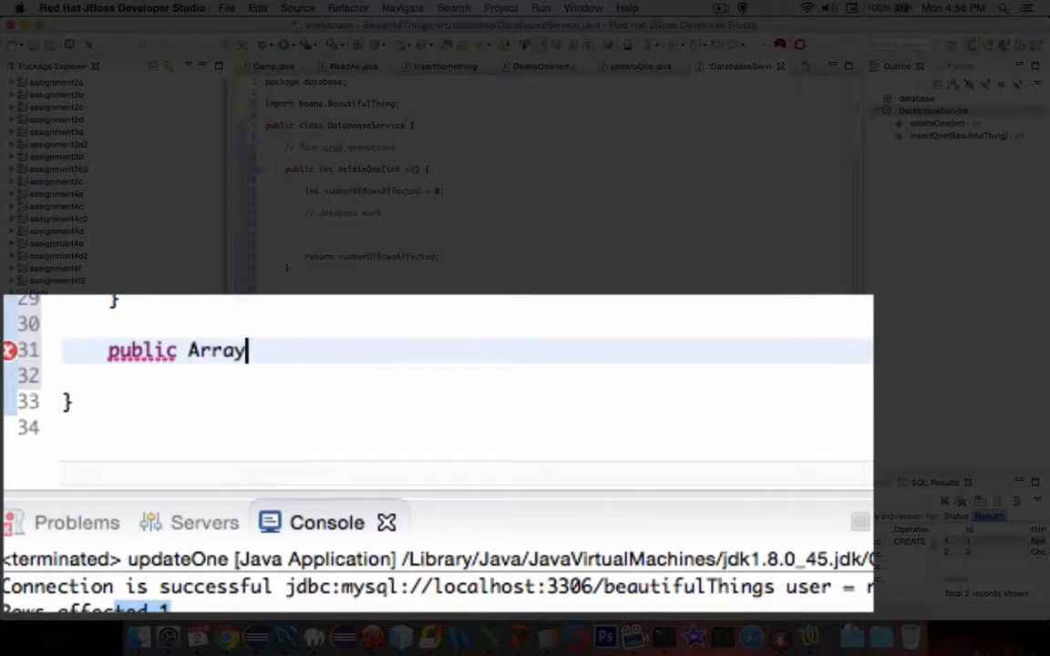
pyautogui.write('List<>')
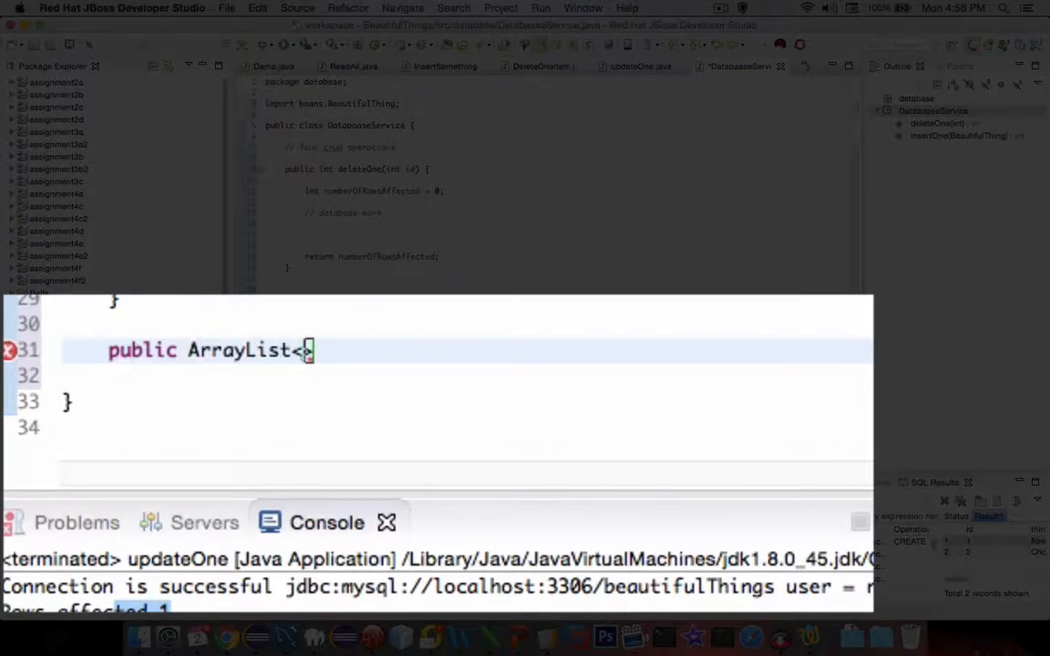
pyautogui.write('Be')
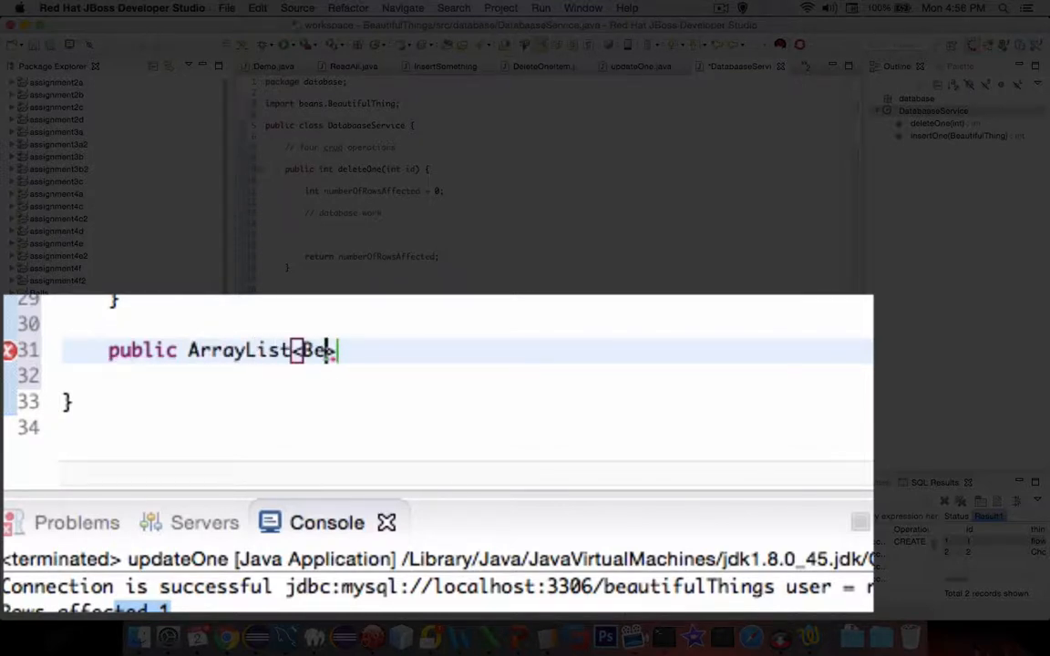
pyautogui.write('autiful')
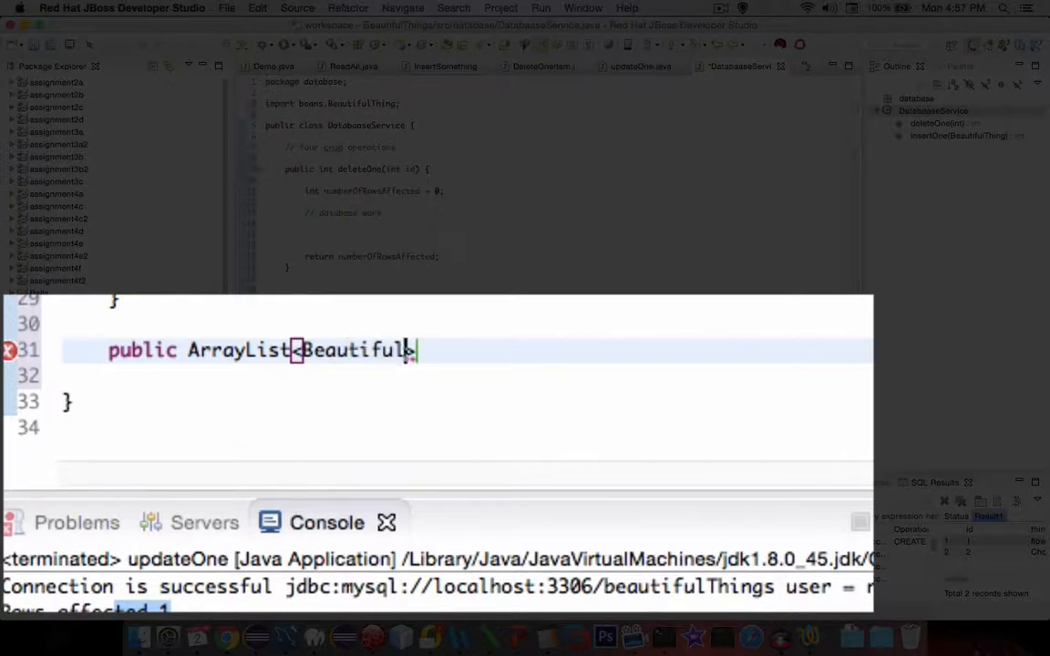
pyautogui.write('Thing>')
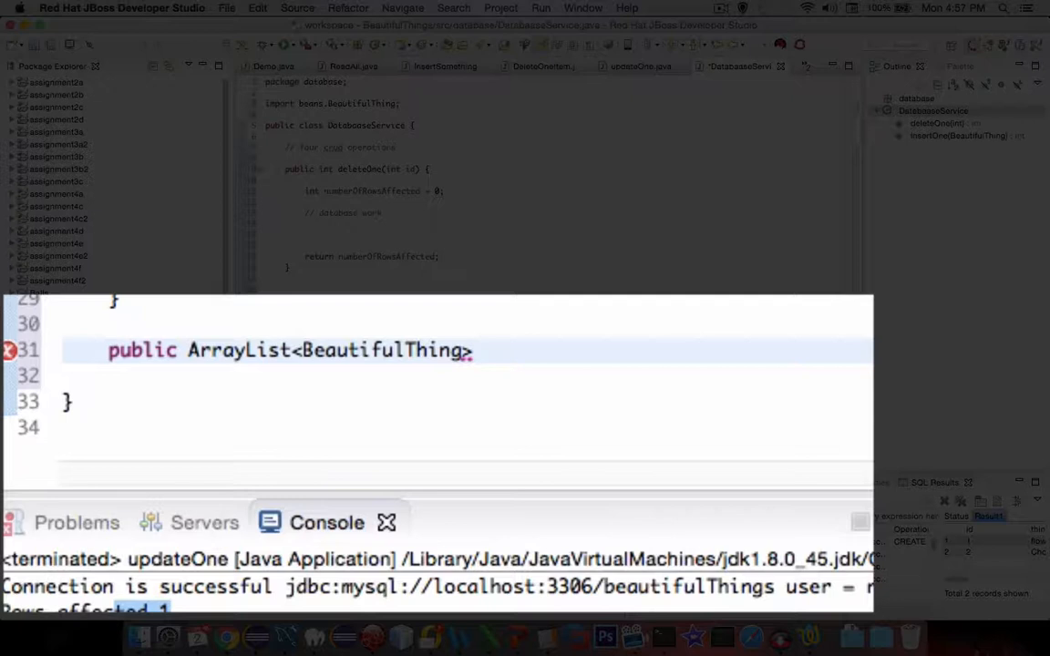
pyautogui.write('readAll() {')
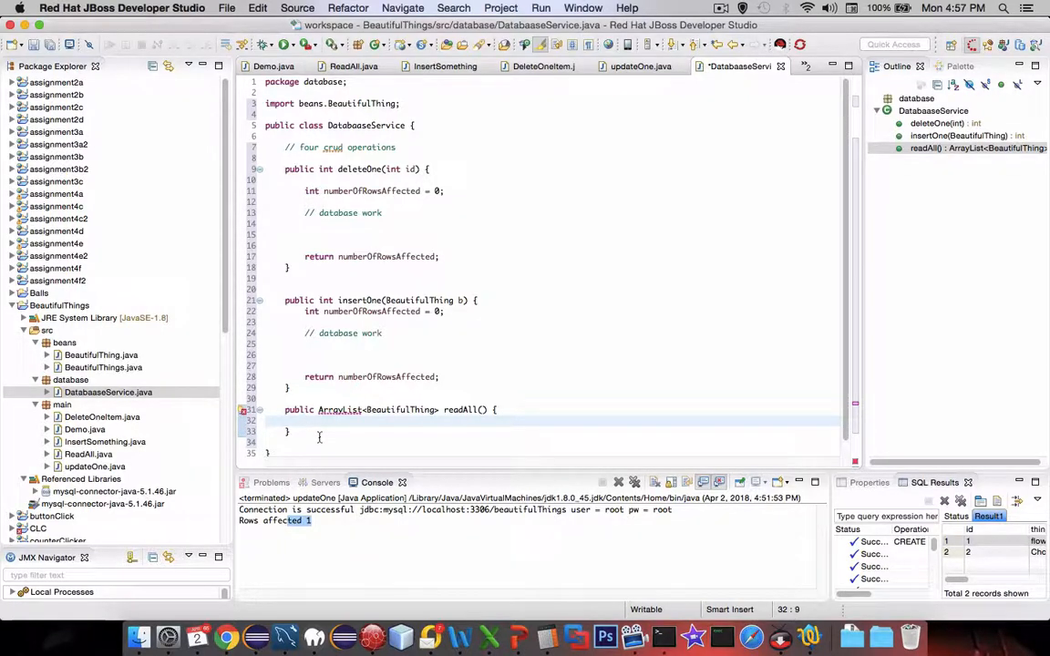
# Create everyone = new ArrayList<>(), return it, and import java.util.ArrayList via Quick Fix.
pyautogui.write('ArrayList<BeautifulThing> everyone =')
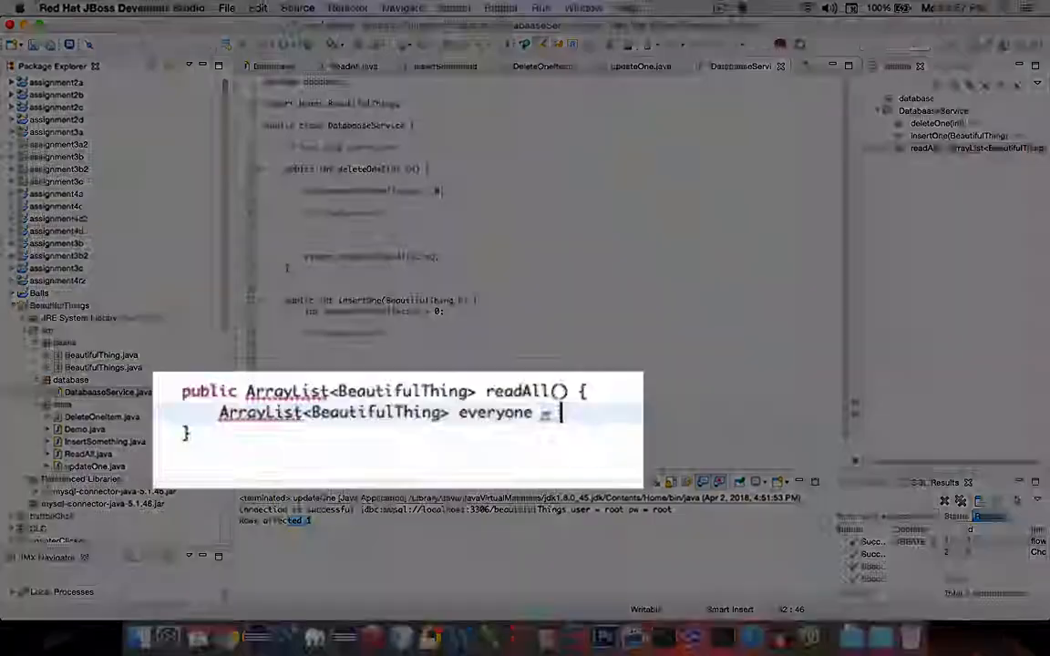
pyautogui.write('new ArrayList<>();')
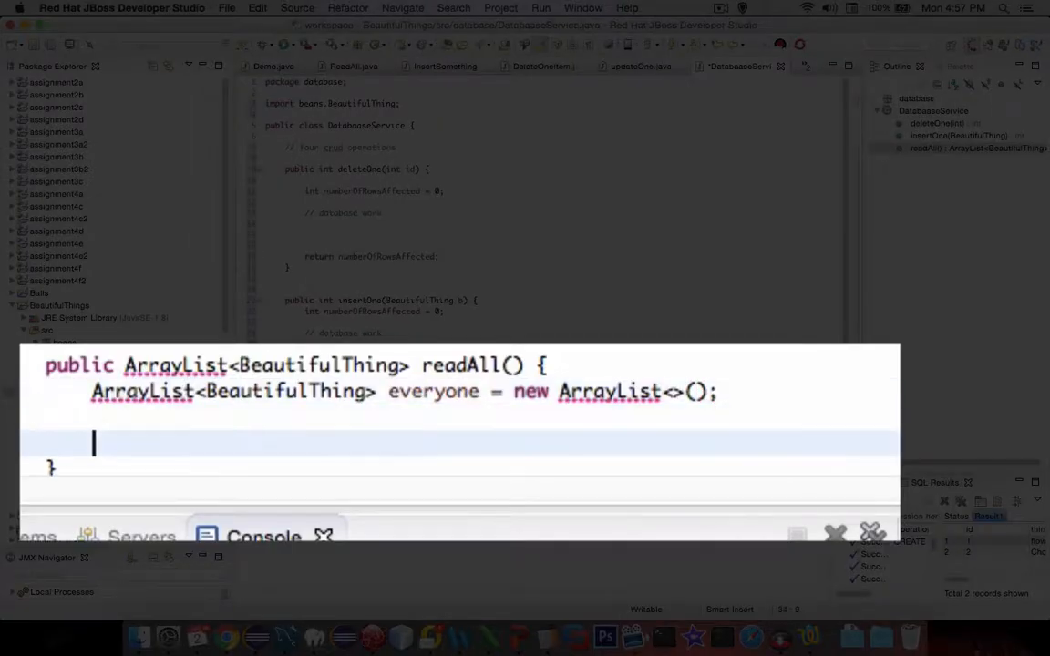
pyautogui.write('return everyone;')
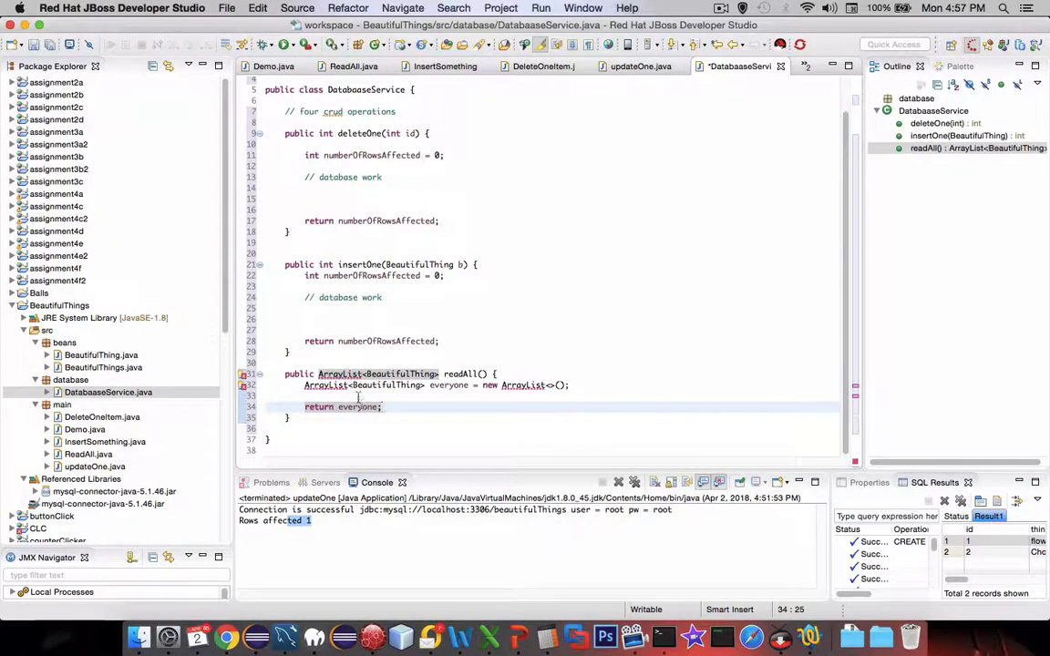
pyautogui.click(325, 385)
pyautogui.write('// database work')
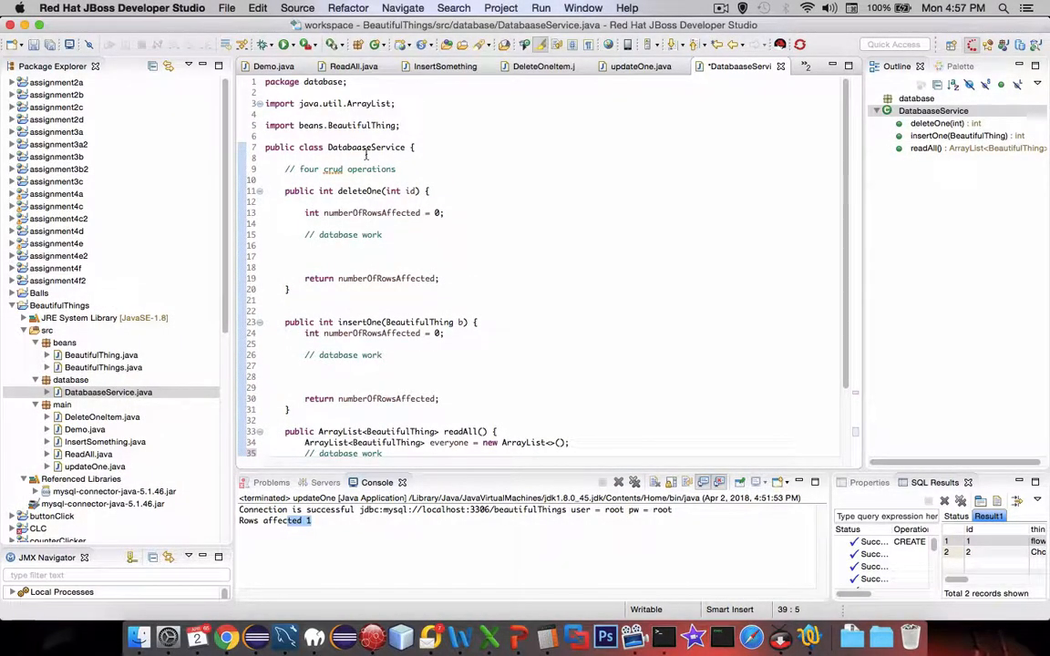
pyautogui.click(355, 321)
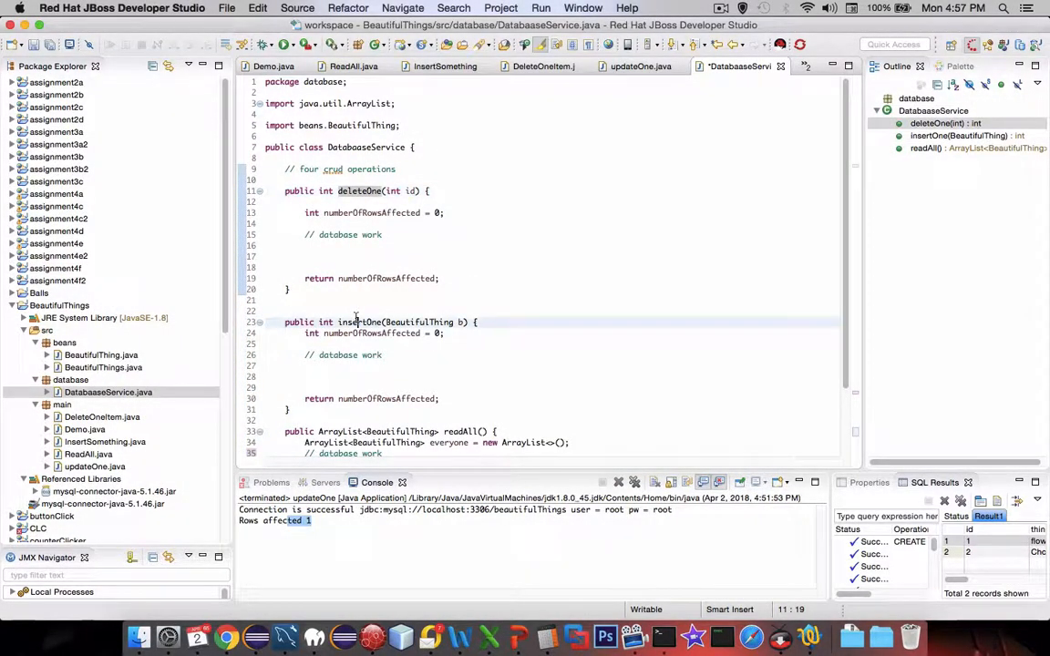
pyautogui.doubleClick(361, 320)
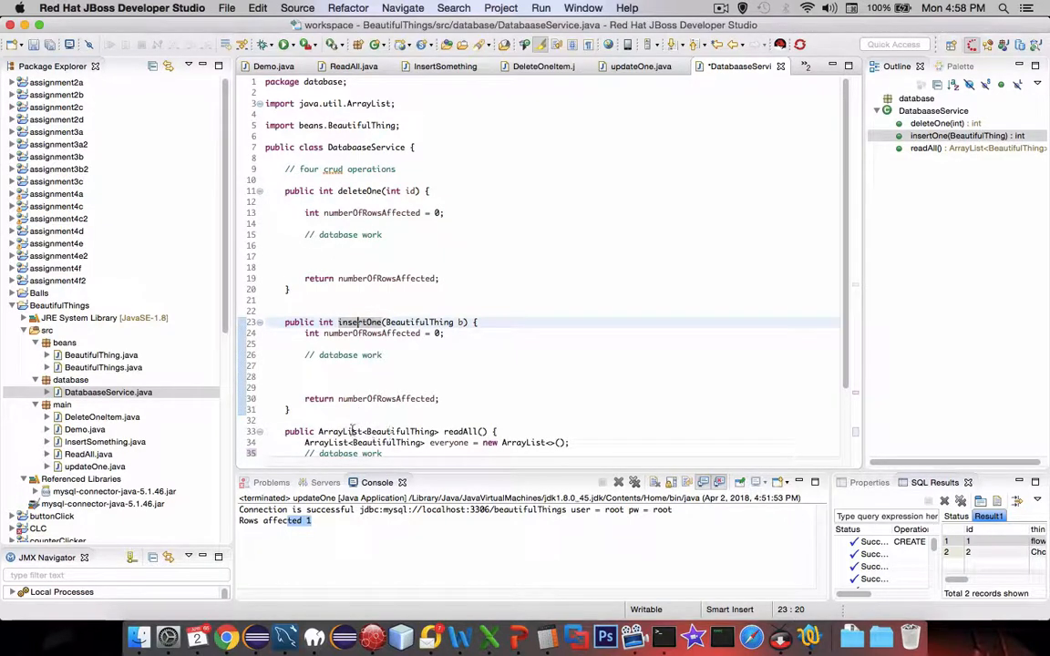
pyautogui.scroll(-3)
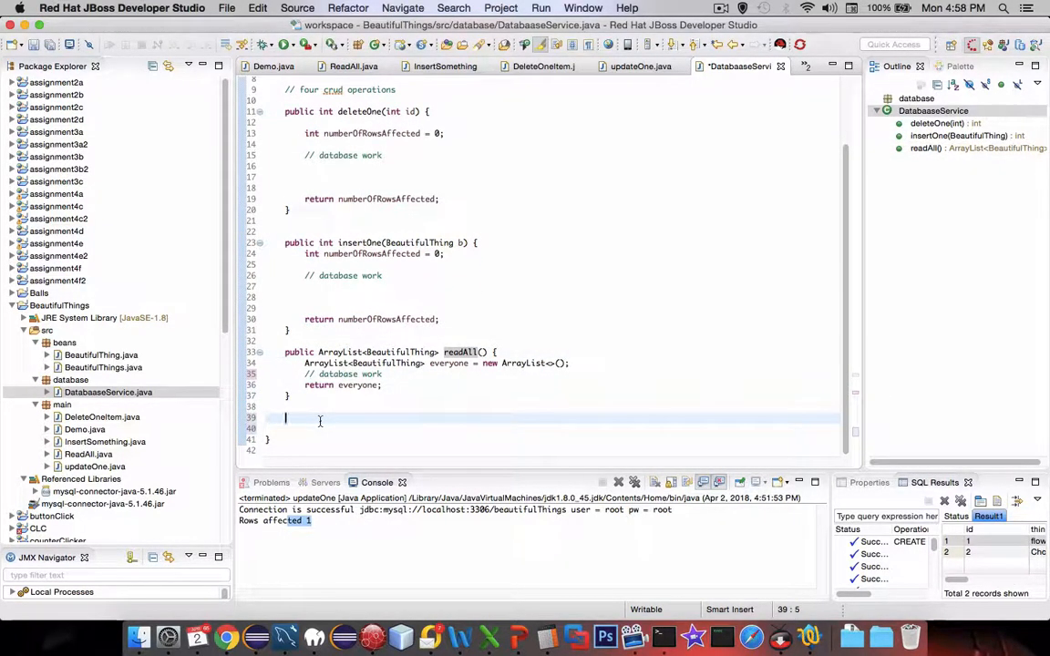
# Start a public int updateOne method taking an int id parameter.
pyautogui.write('public')
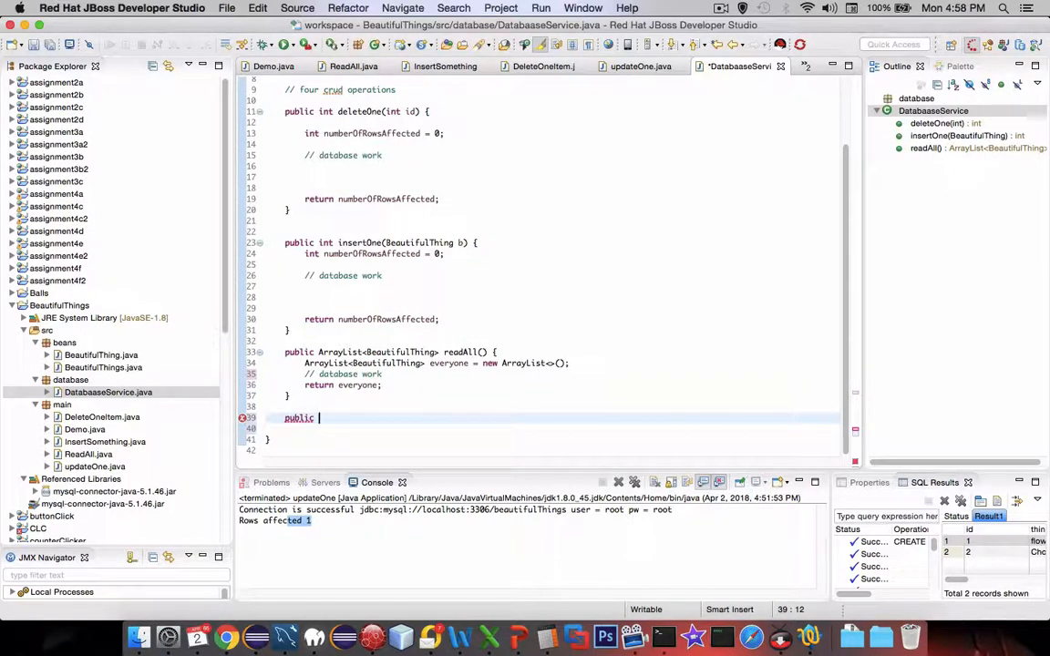
pyautogui.write('int')
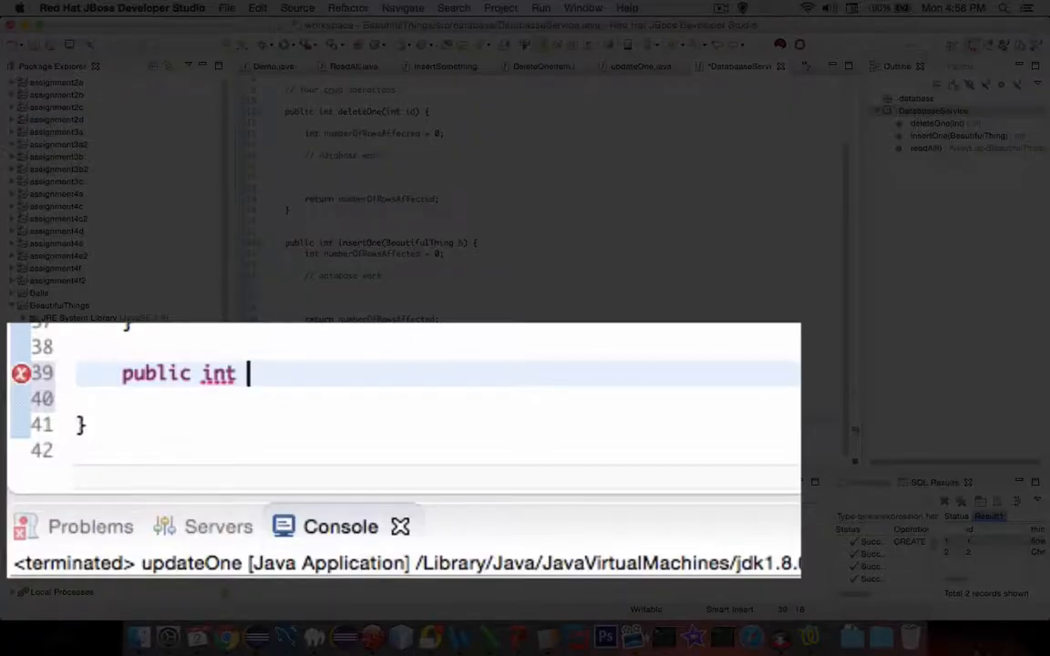
pyautogui.write('updateOne')
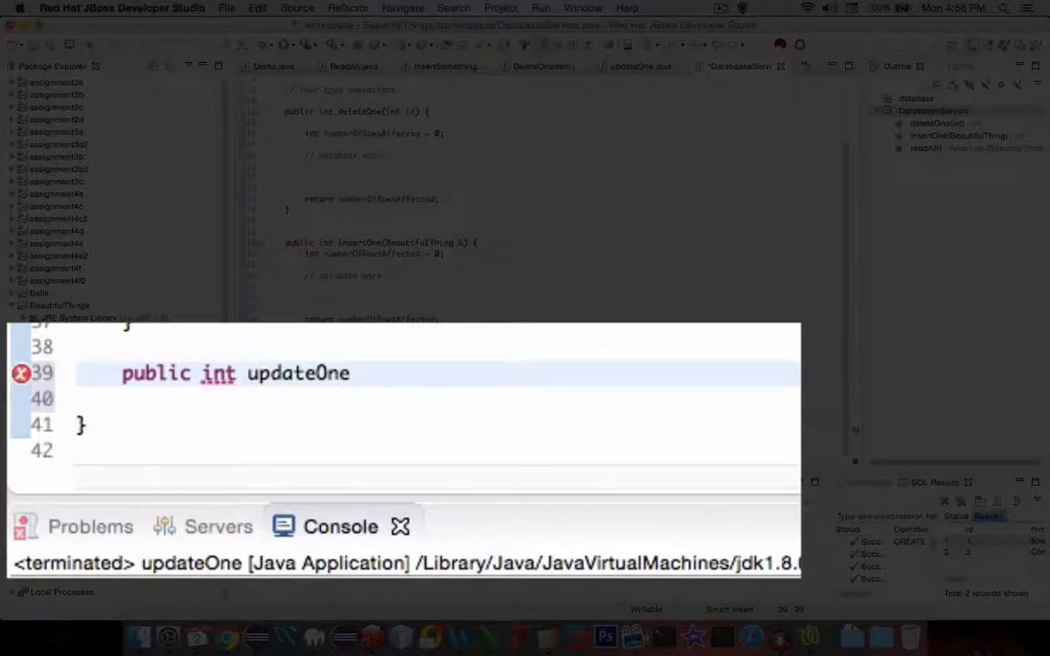
pyautogui.write('()')
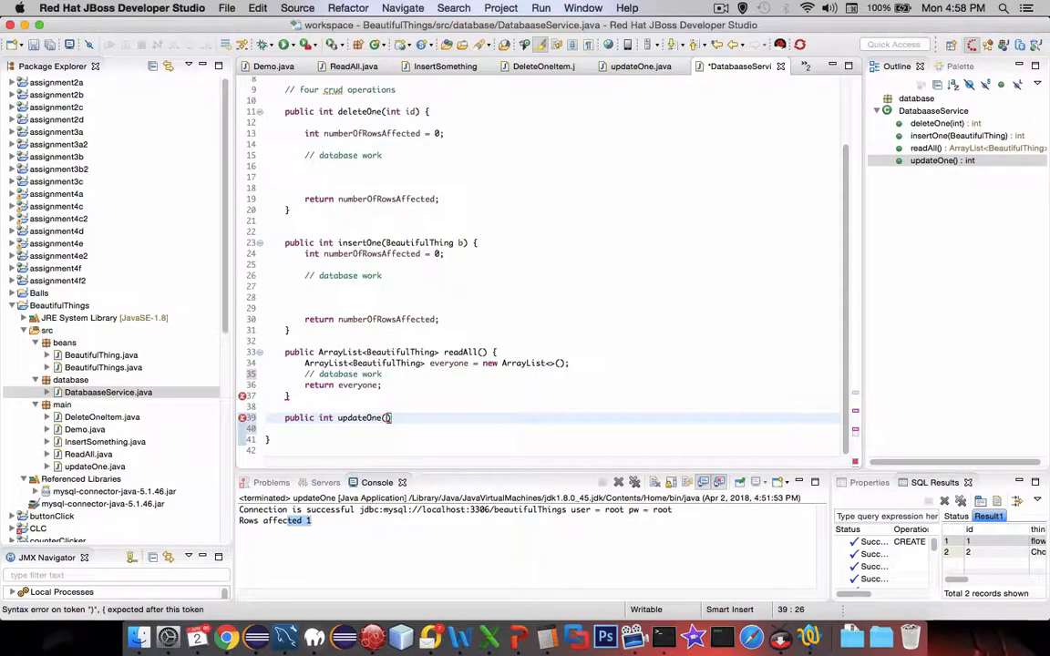
pyautogui.write('int')
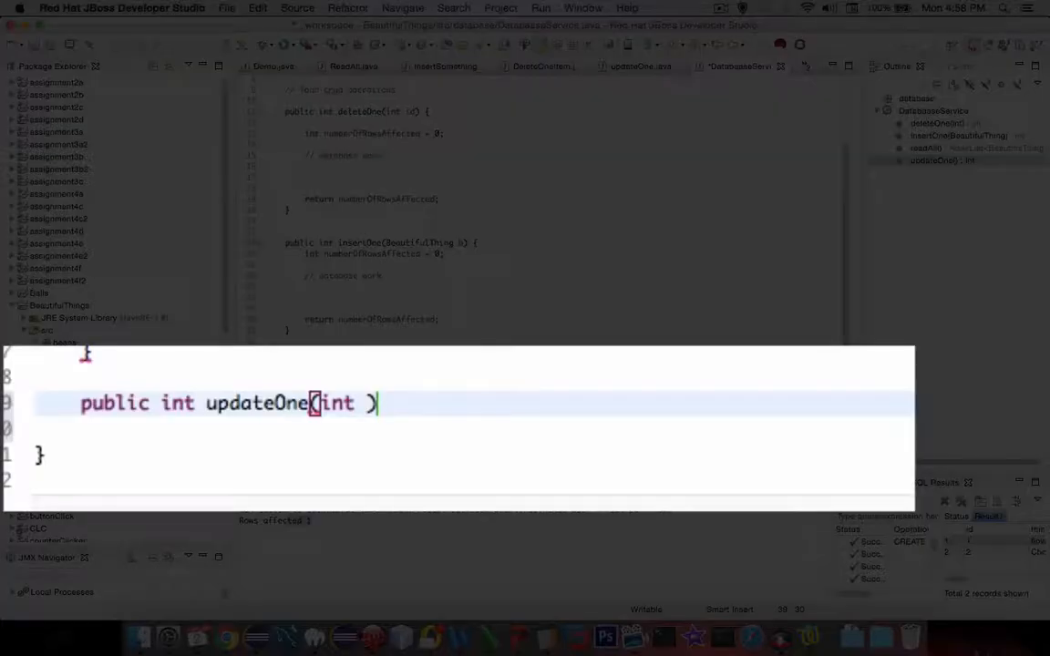
pyautogui.write('id,')
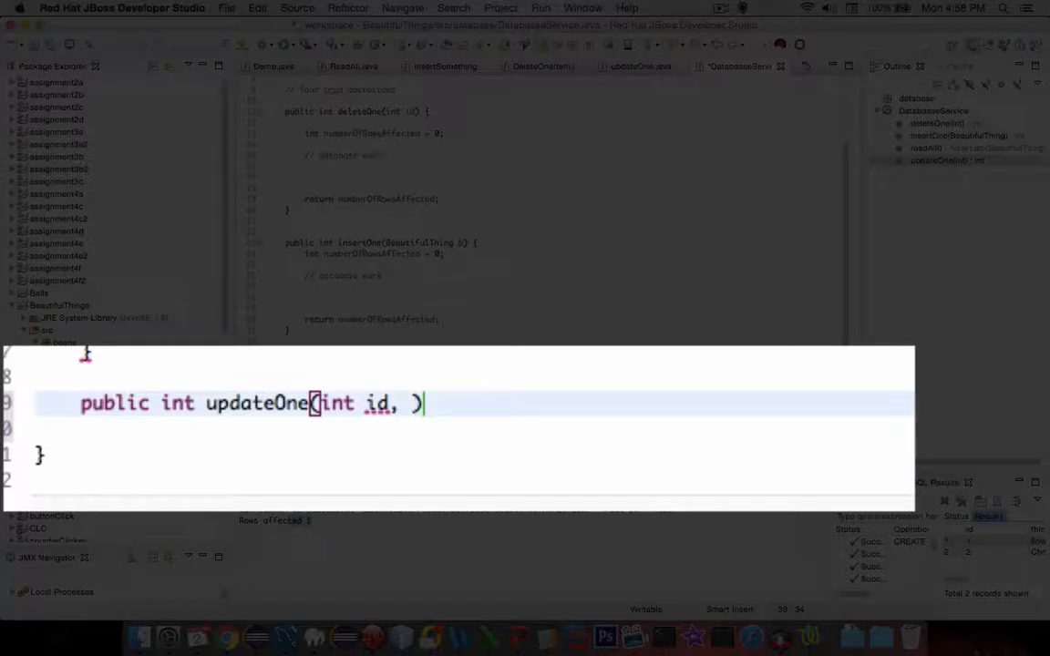
# Add the BeautifulThing b parameter and open the updateOne method body.
pyautogui.write('Beaut')
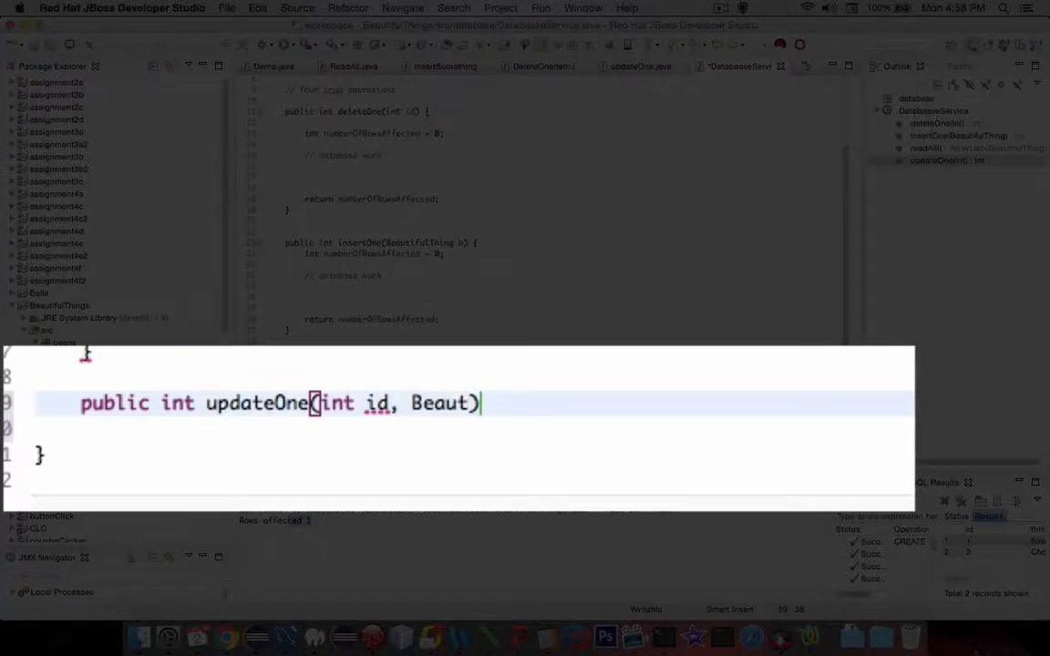
pyautogui.write('ifulThing b')
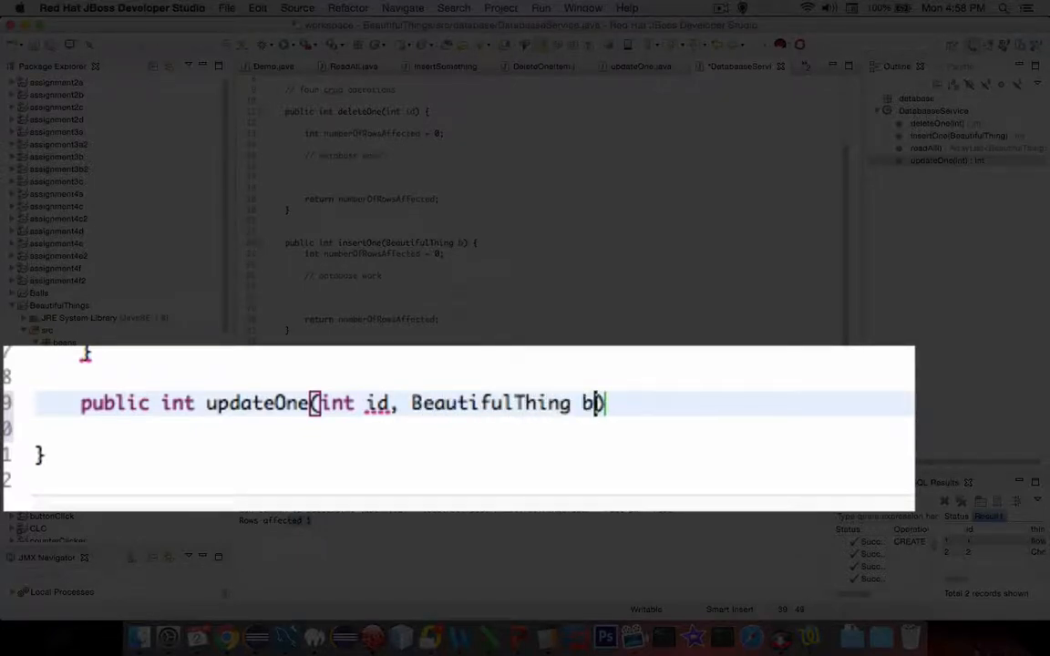
pyautogui.write('{')
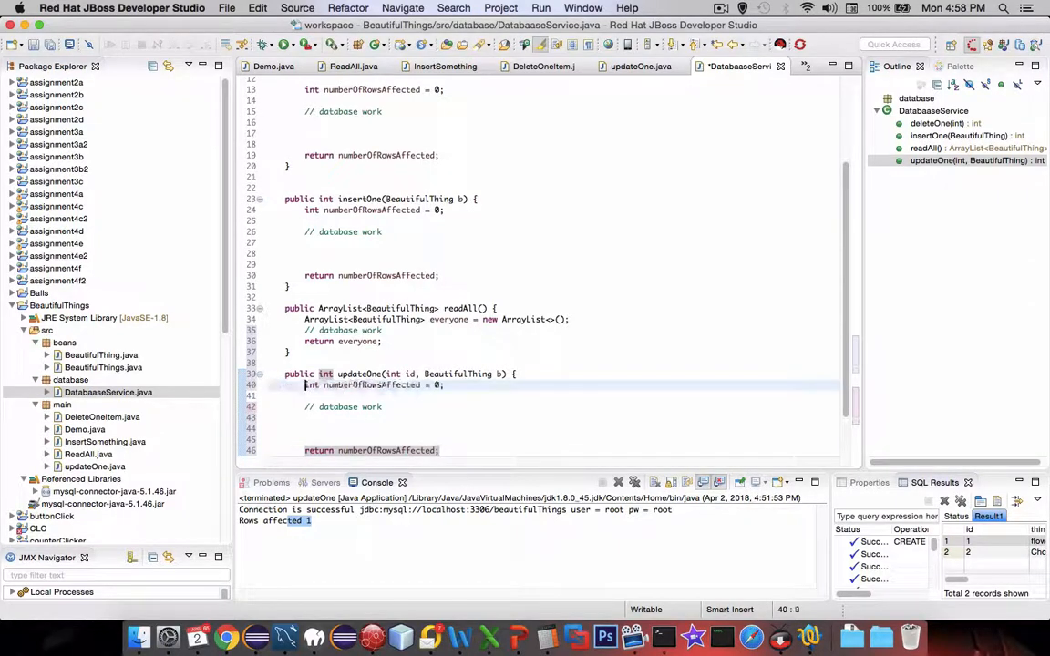
pyautogui.scroll(-3)
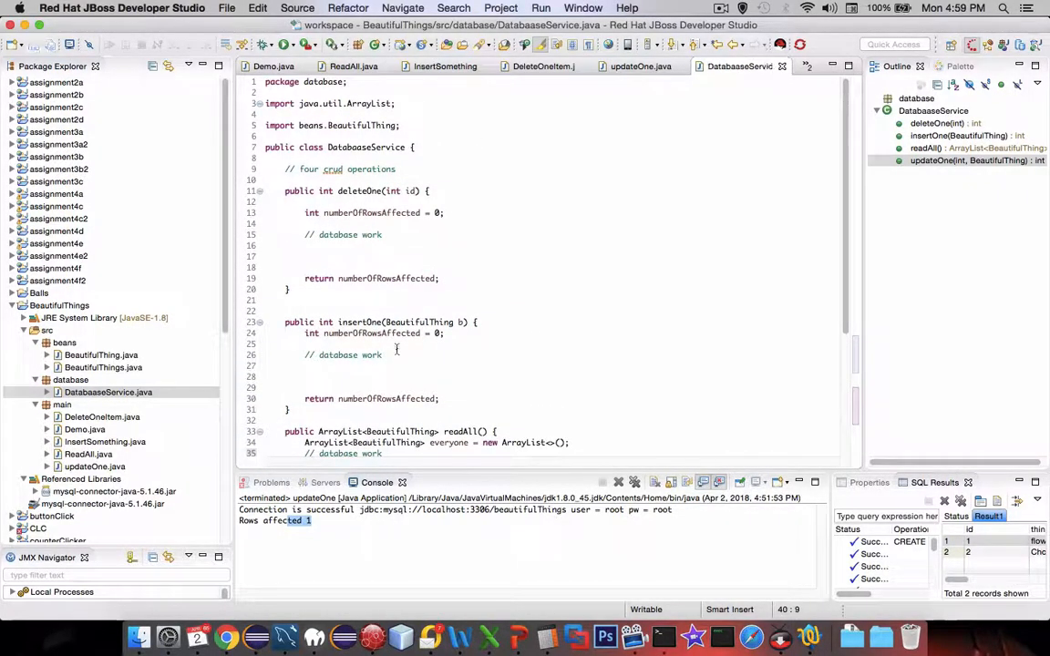
pyautogui.moveTo(388, 244)
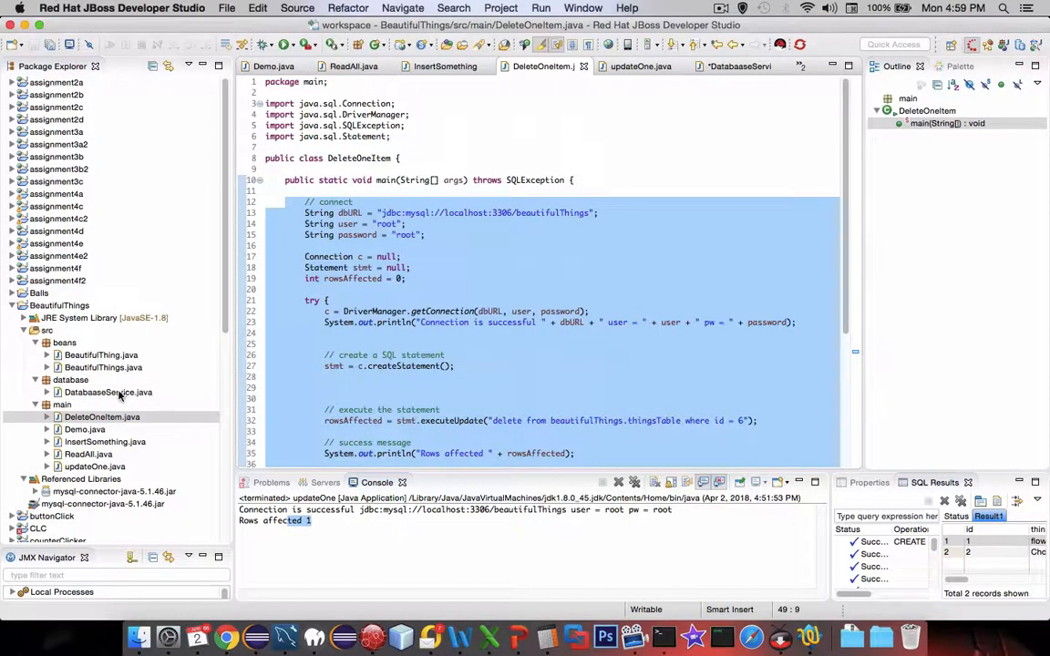
pyautogui.click(108, 392)
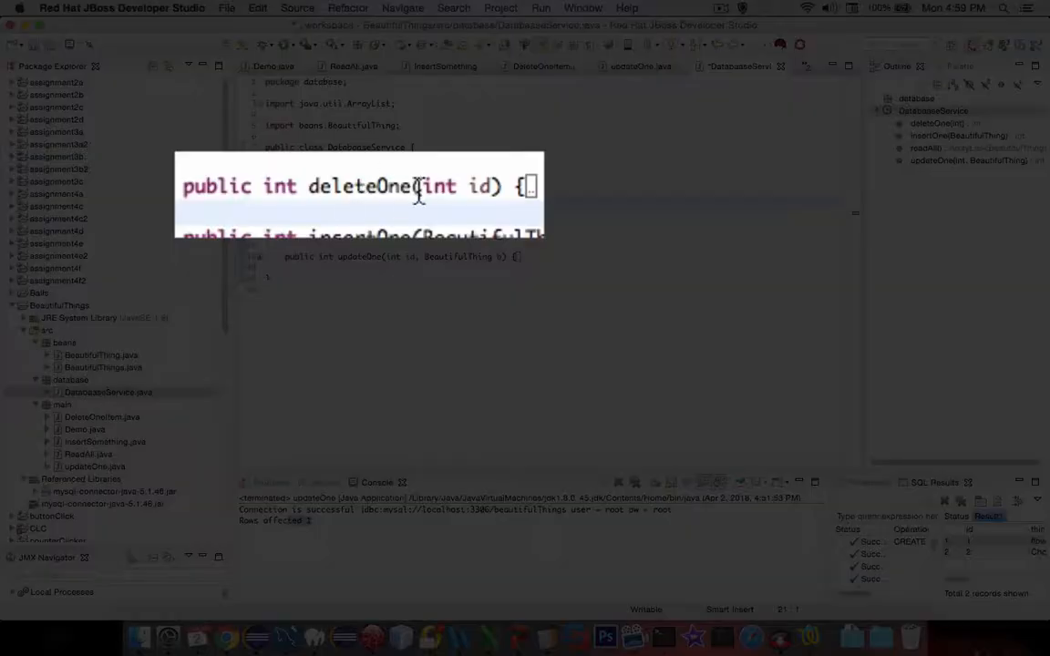